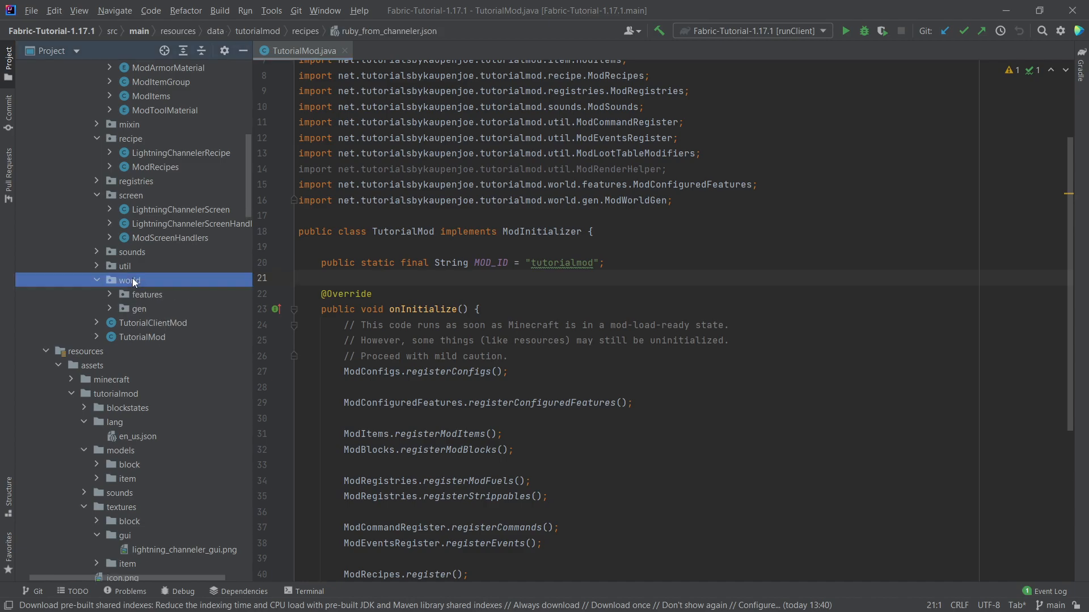
Create a biome package under world and start a new ModSurfaceConfigs class in it.
click(128, 279)
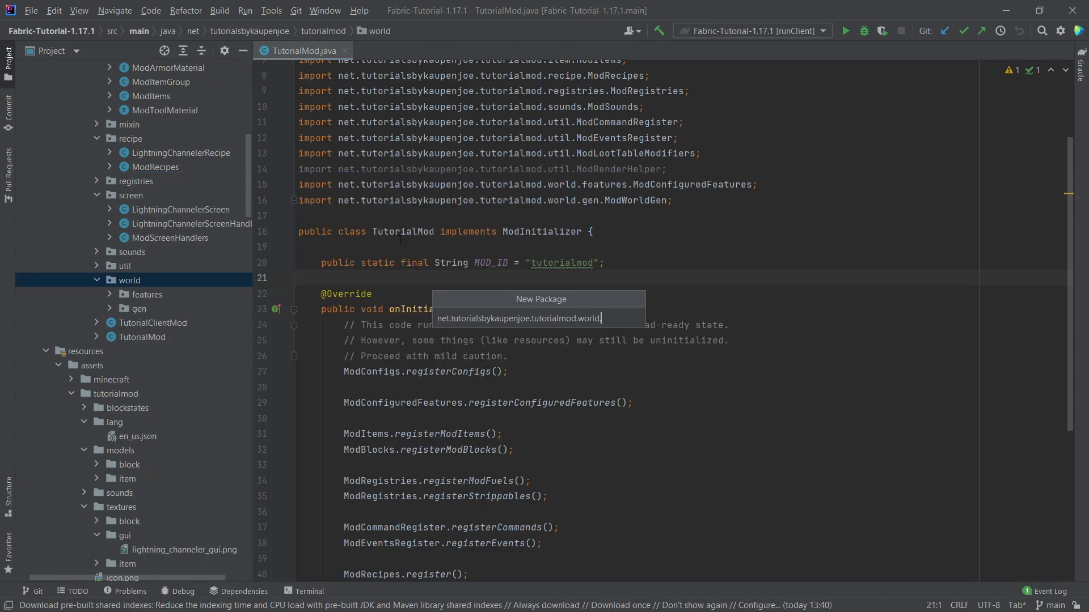
key(Enter)
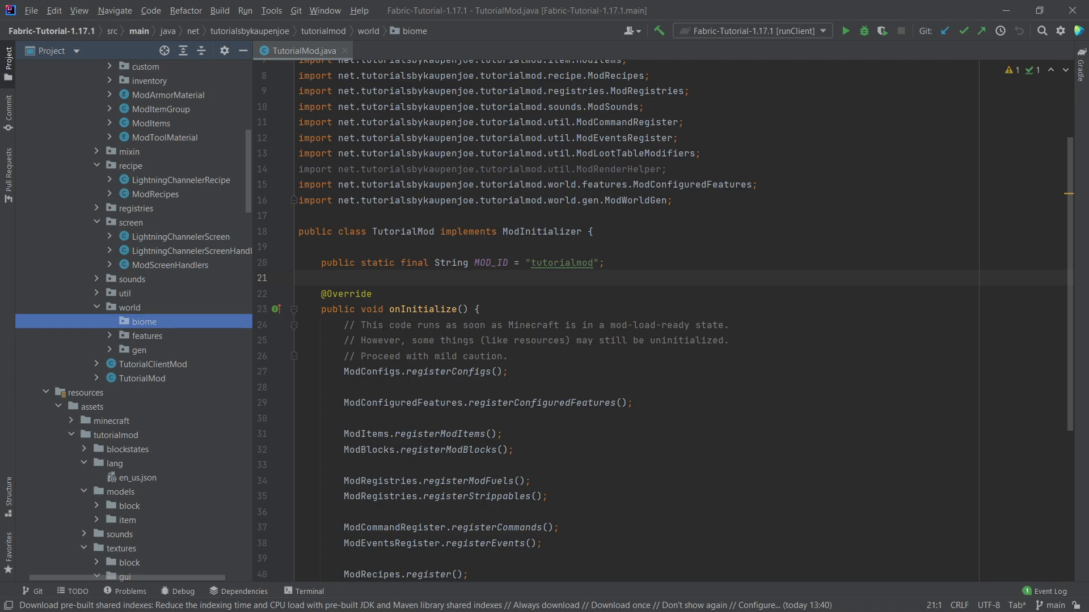
right_click(144, 321)
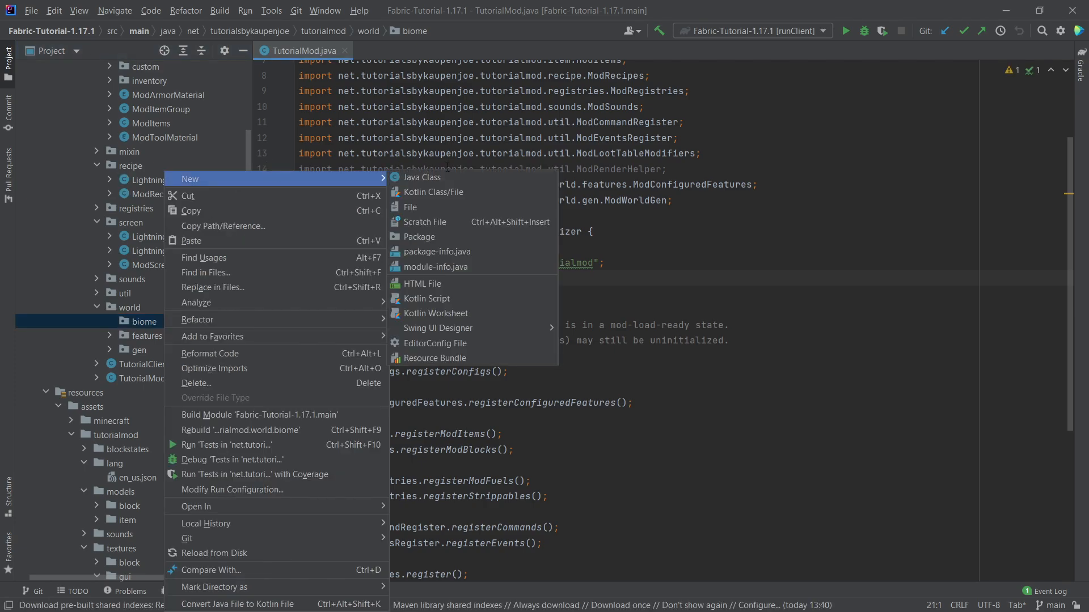
click(421, 177)
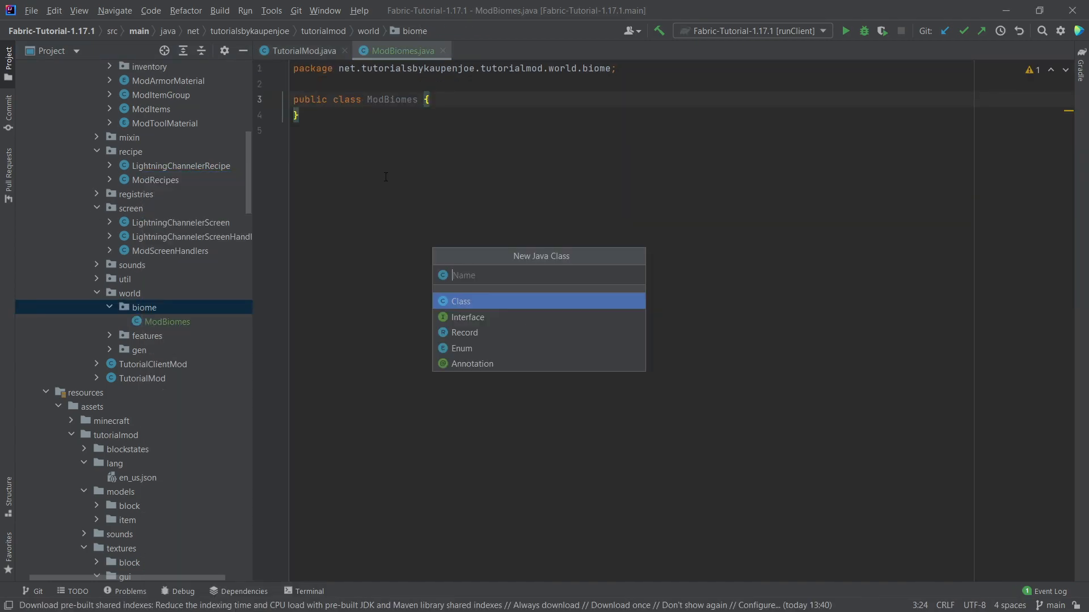
text(M)
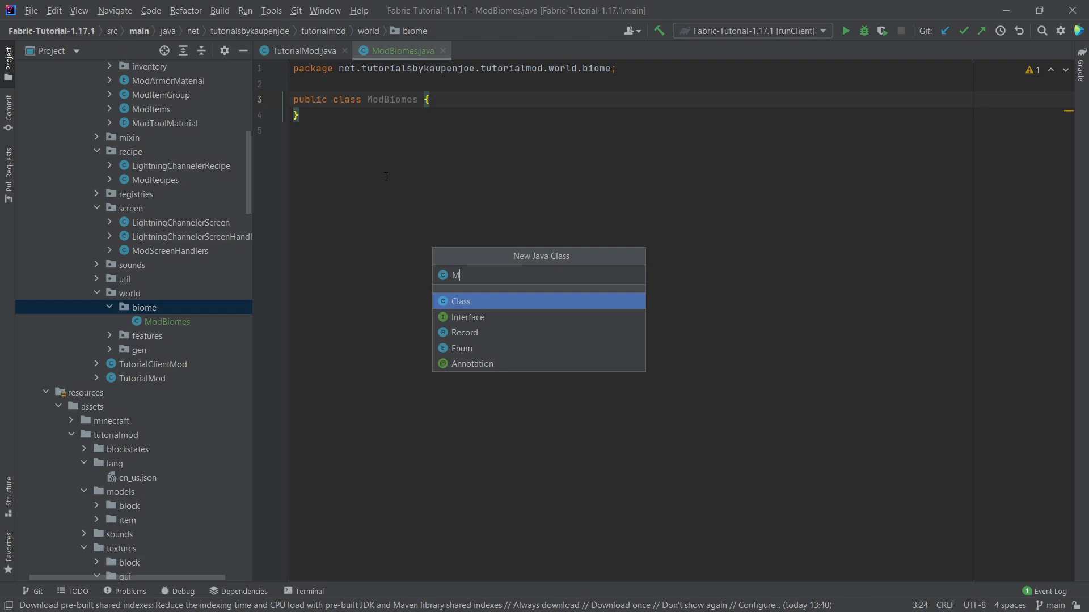
text(odSurfaceCongi)
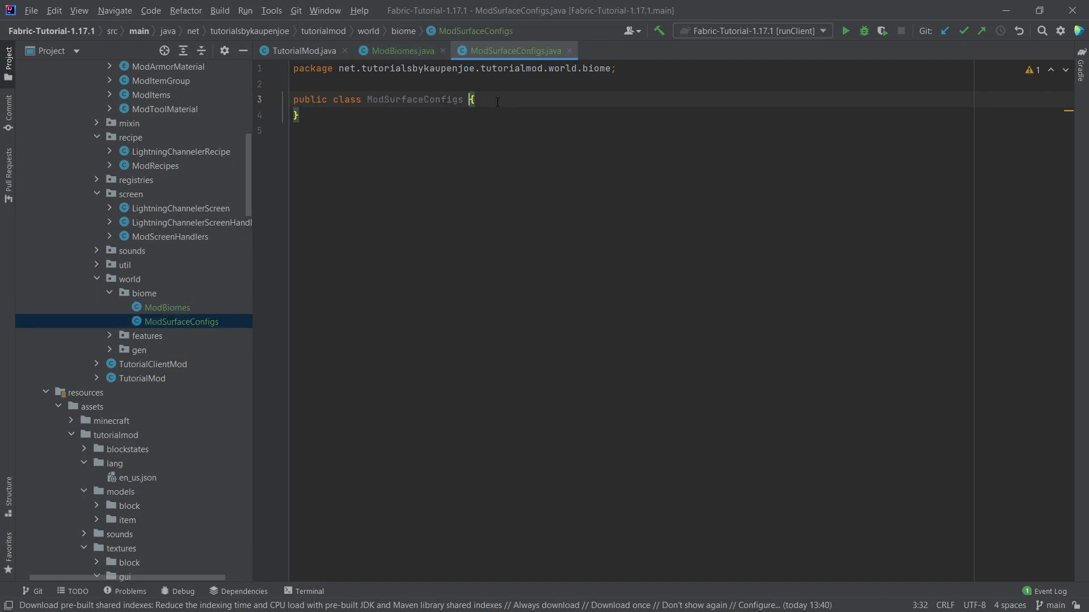
Create ModSurfaceConfigs with the LAVA_SURFACE_BUILDER field and register helper.
key(Enter)
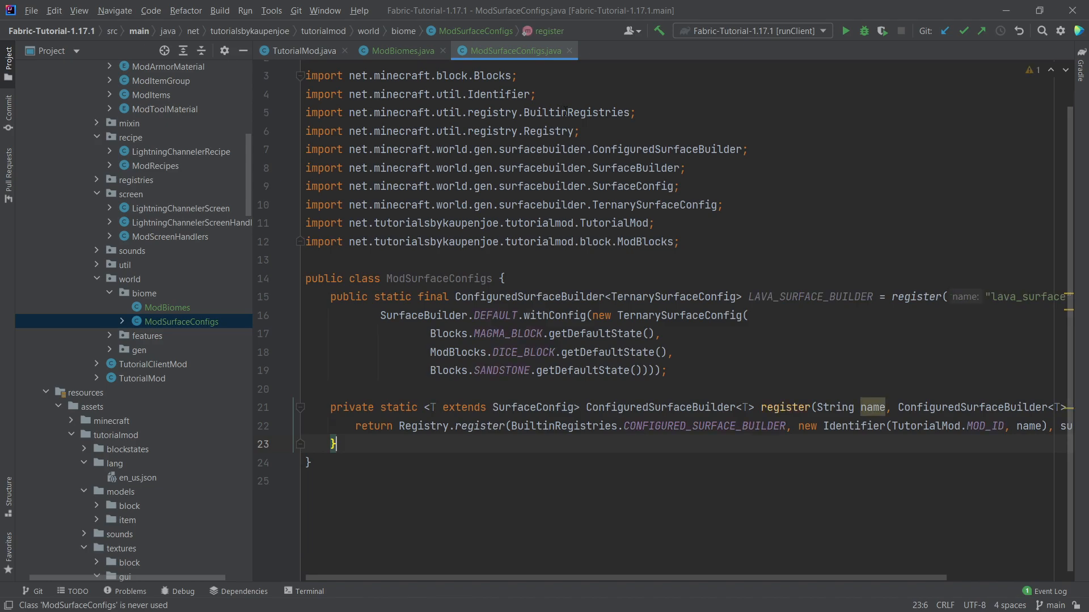
scroll(up, 3)
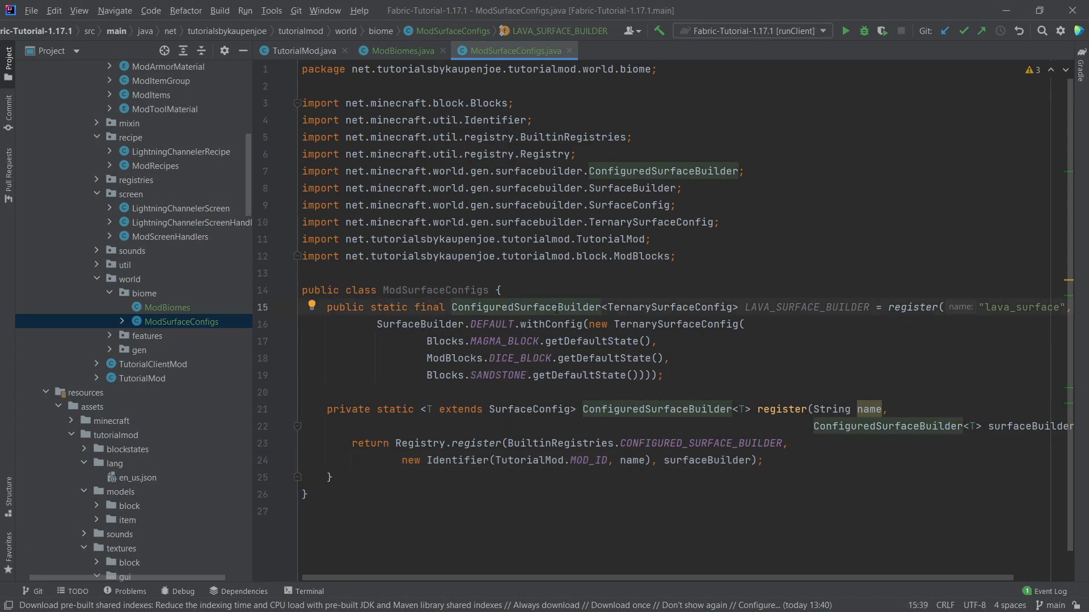
click(689, 307)
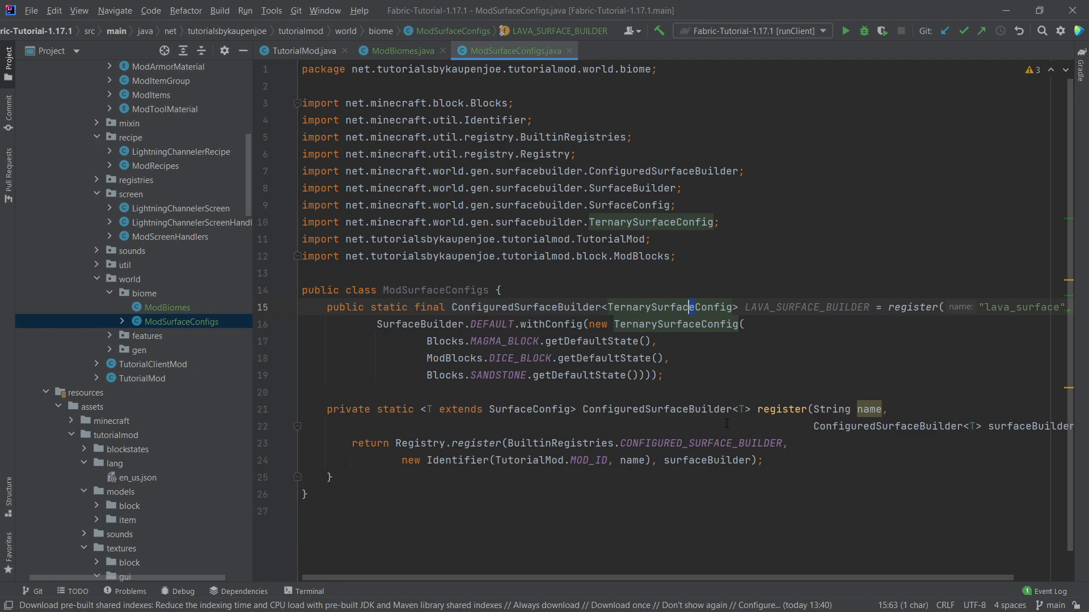
double_click(668, 307)
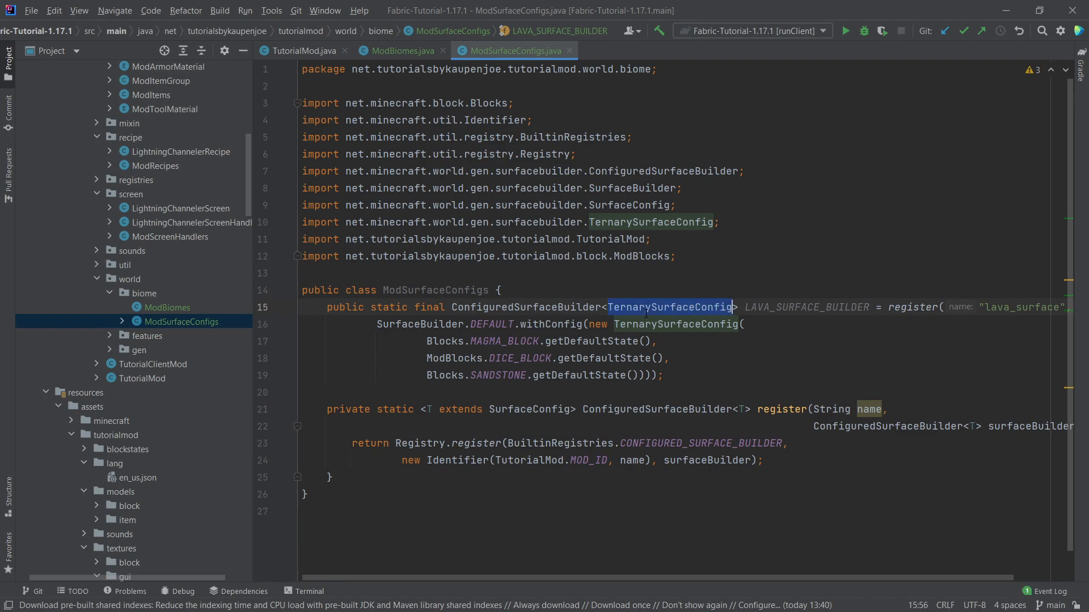
Inspect the TernarySurfaceConfig constructor parameters, then return to ModSurfaceConfigs.
click(656, 307)
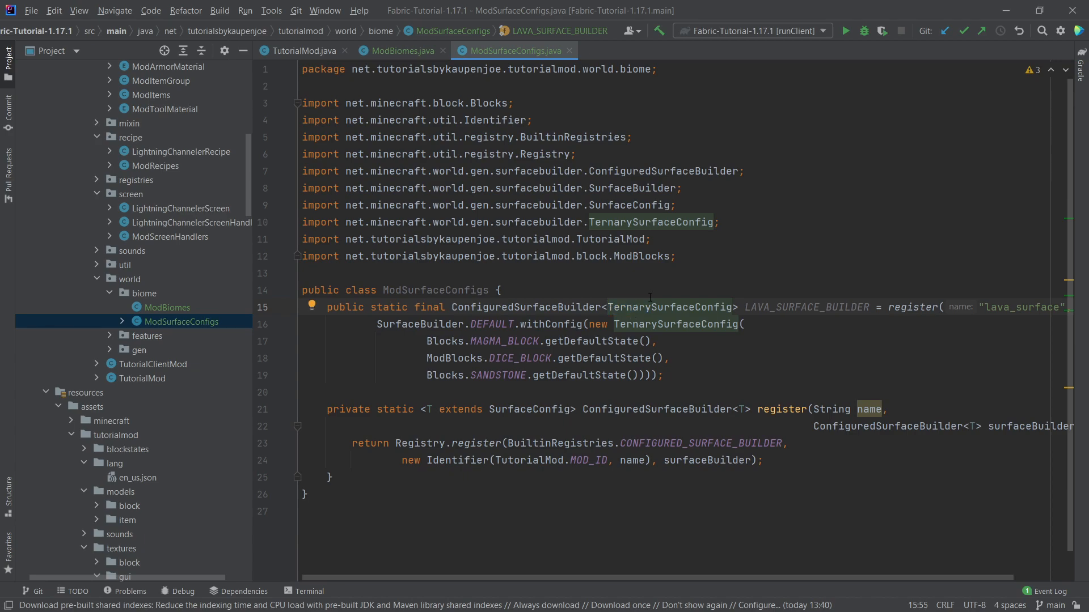
click(442, 375)
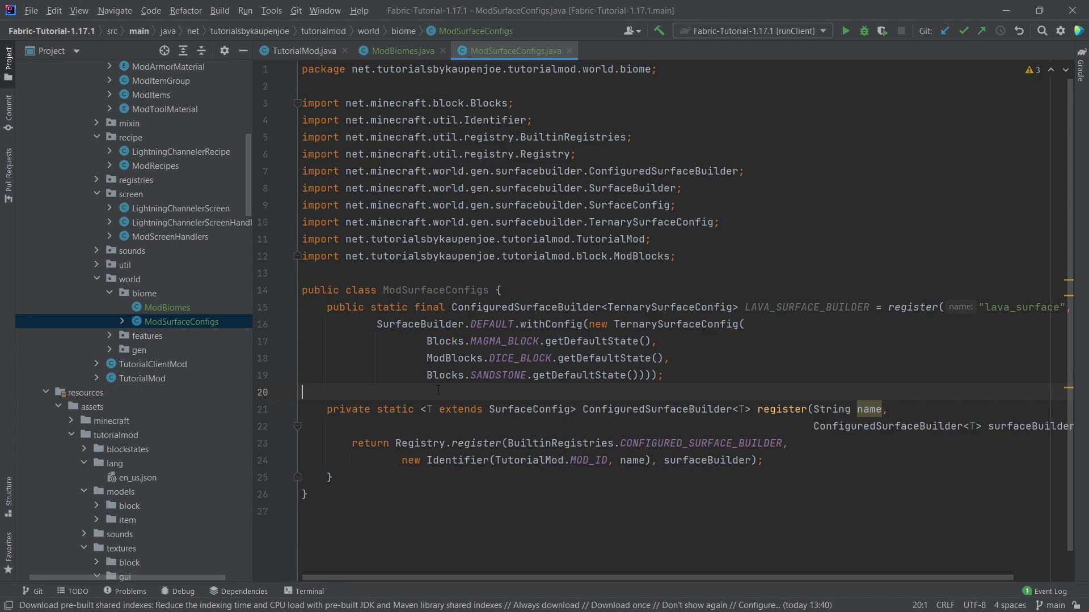
click(639, 375)
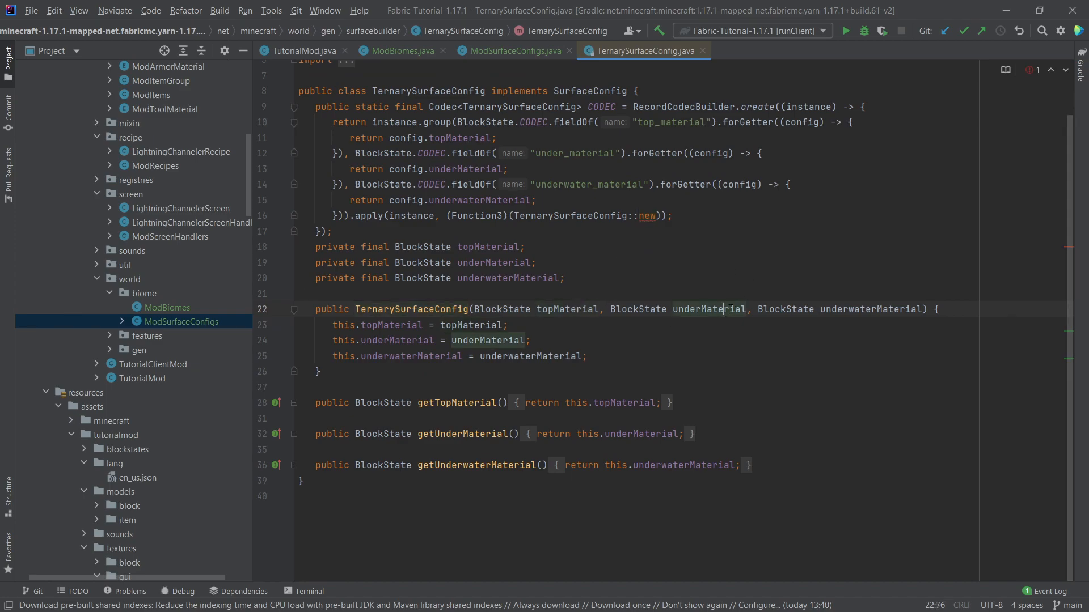
click(514, 50)
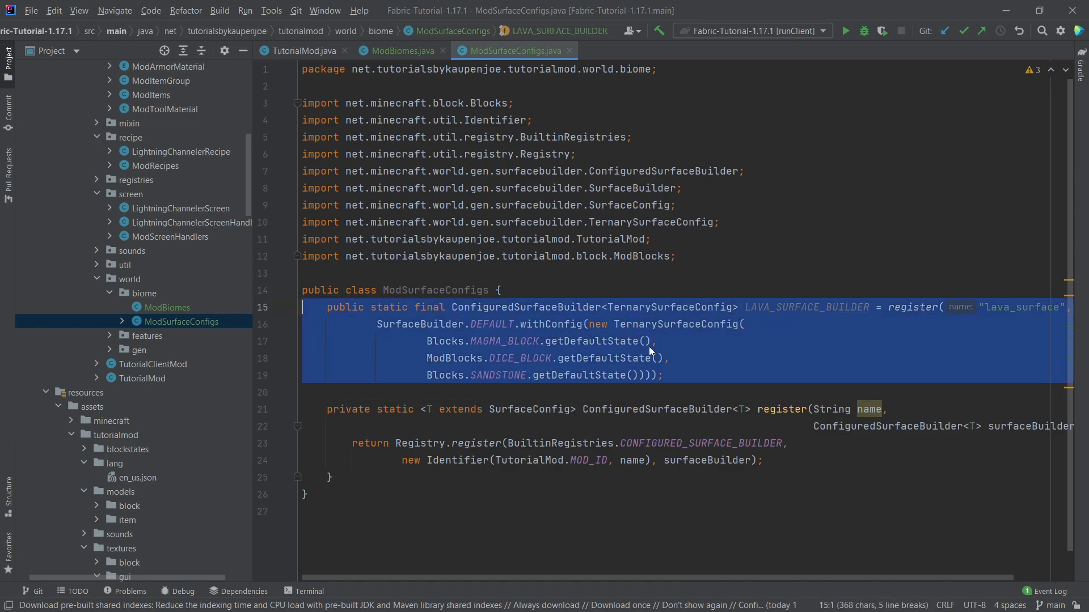
click(777, 312)
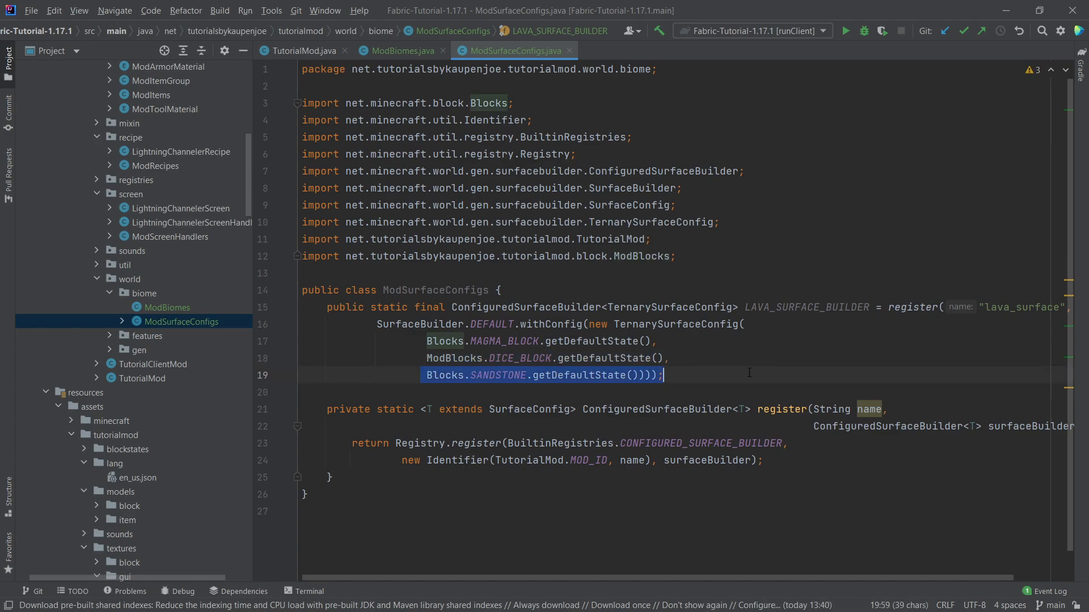
click(662, 375)
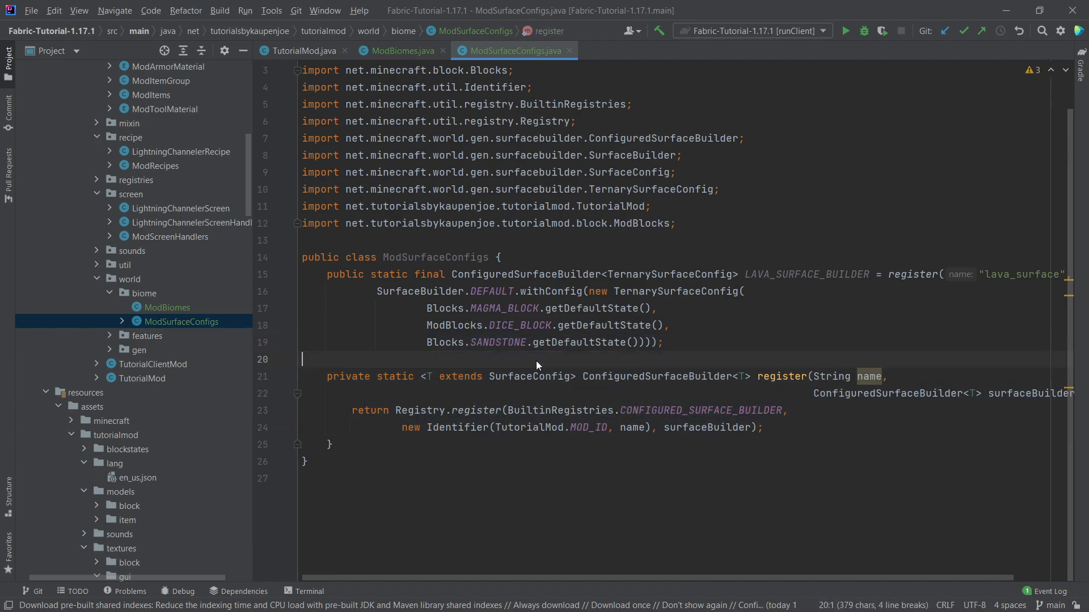
mouse_move(390, 57)
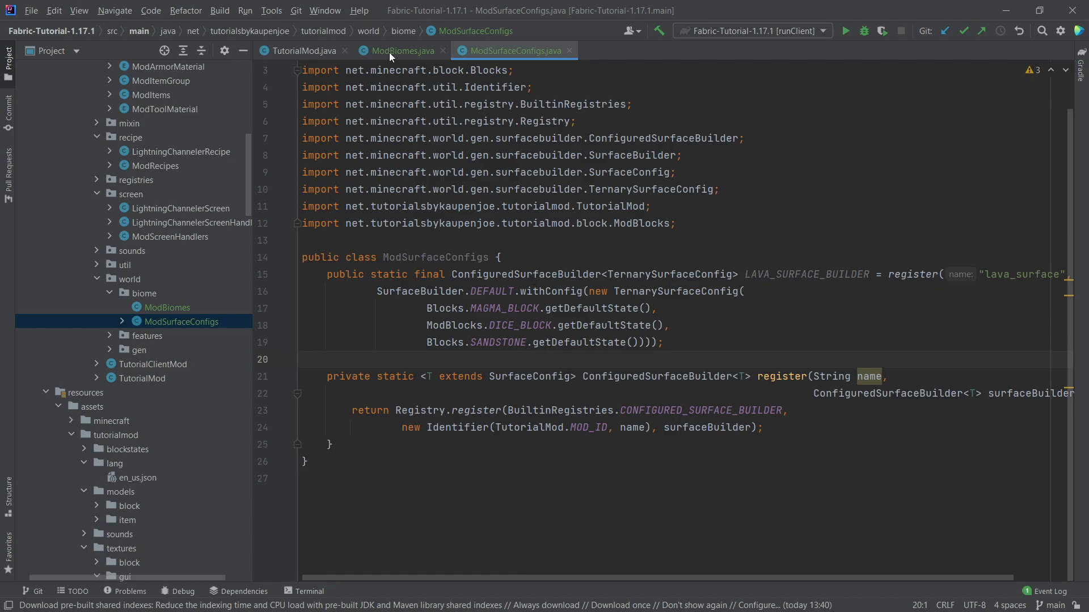
Give ModBiomes a LAVA_LAND_KEY named 'lava_land' and a registerKey helper method.
click(399, 50)
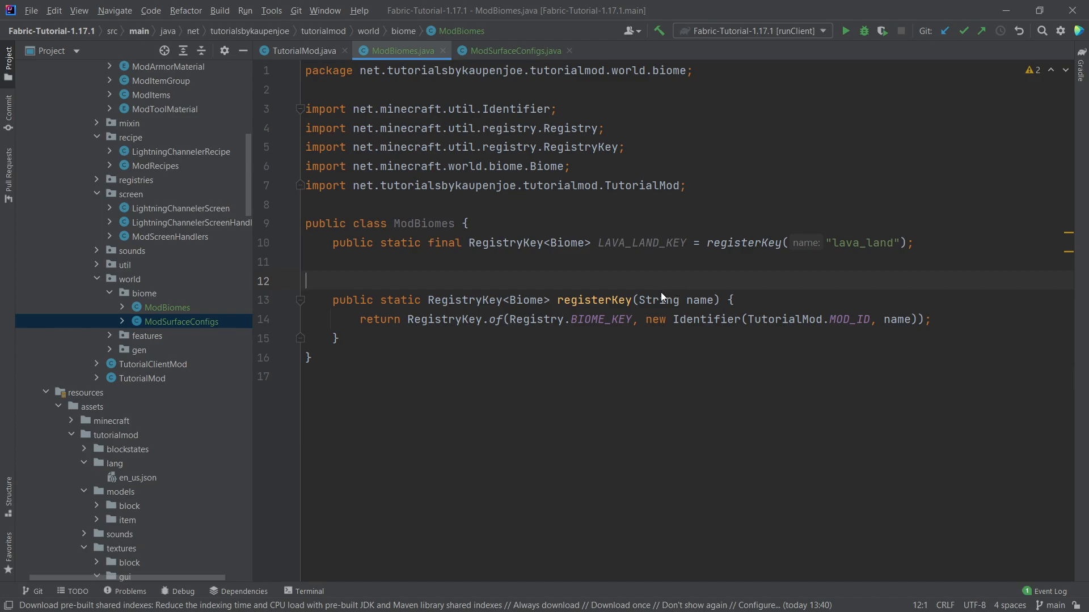
click(109, 336)
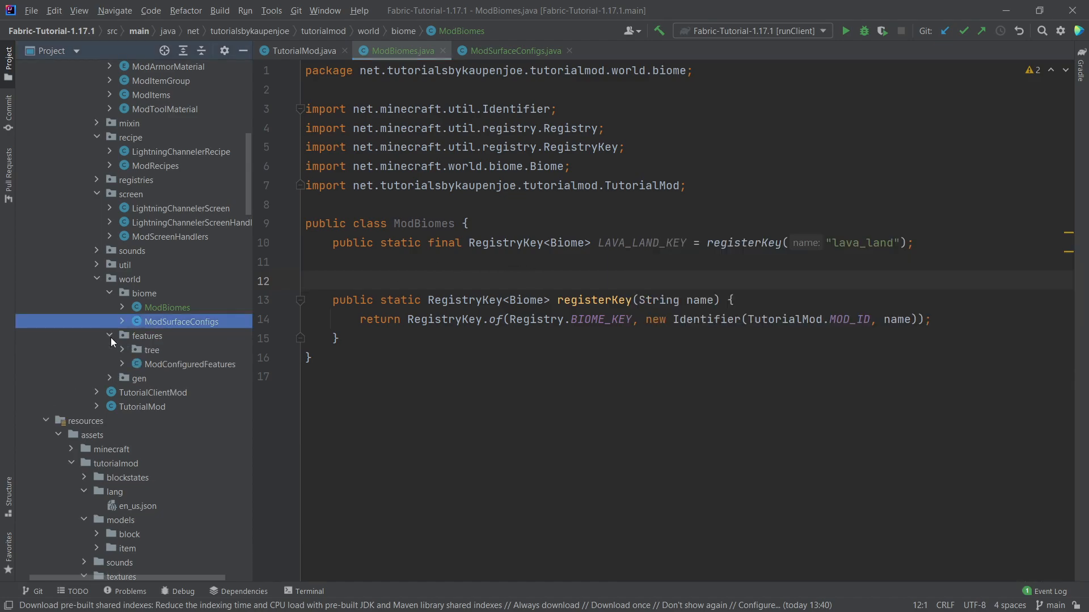
click(109, 335)
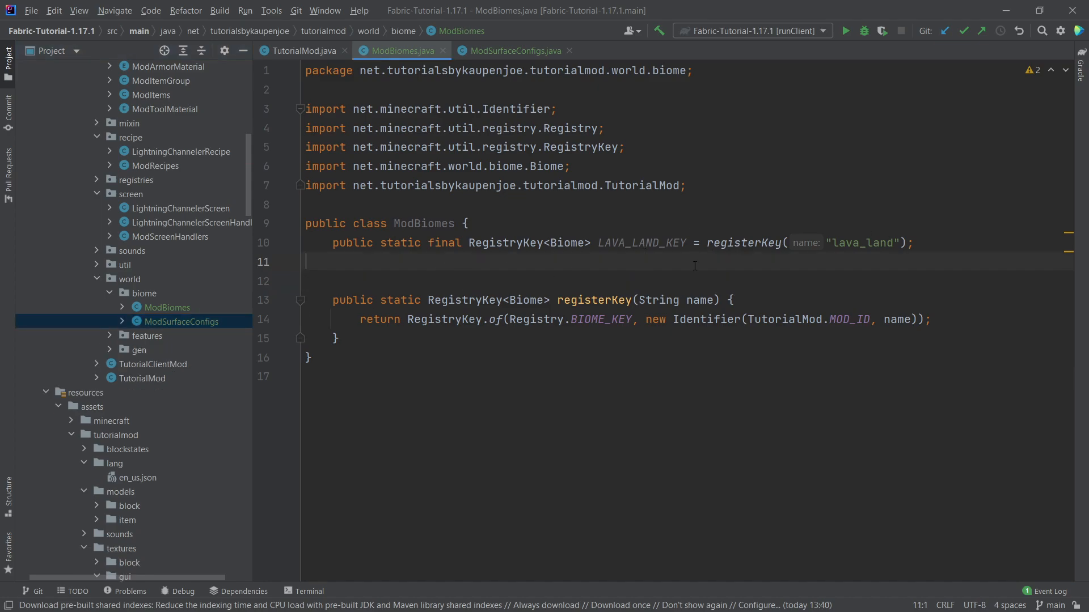
click(625, 242)
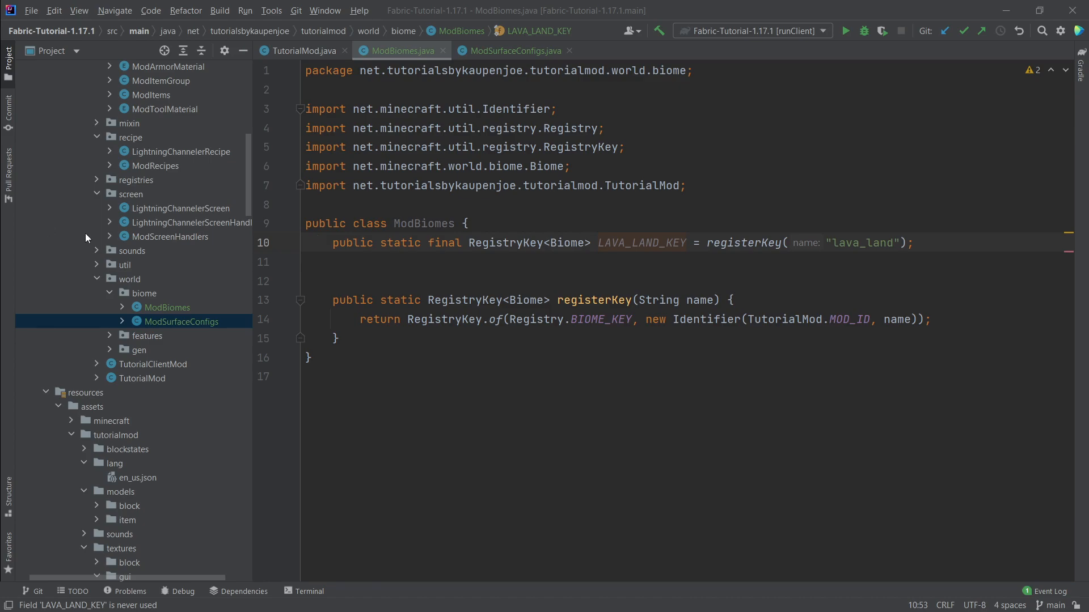
Try a spawnSettings call after the spawn settings builder line, then cancel it.
scroll(down, 3)
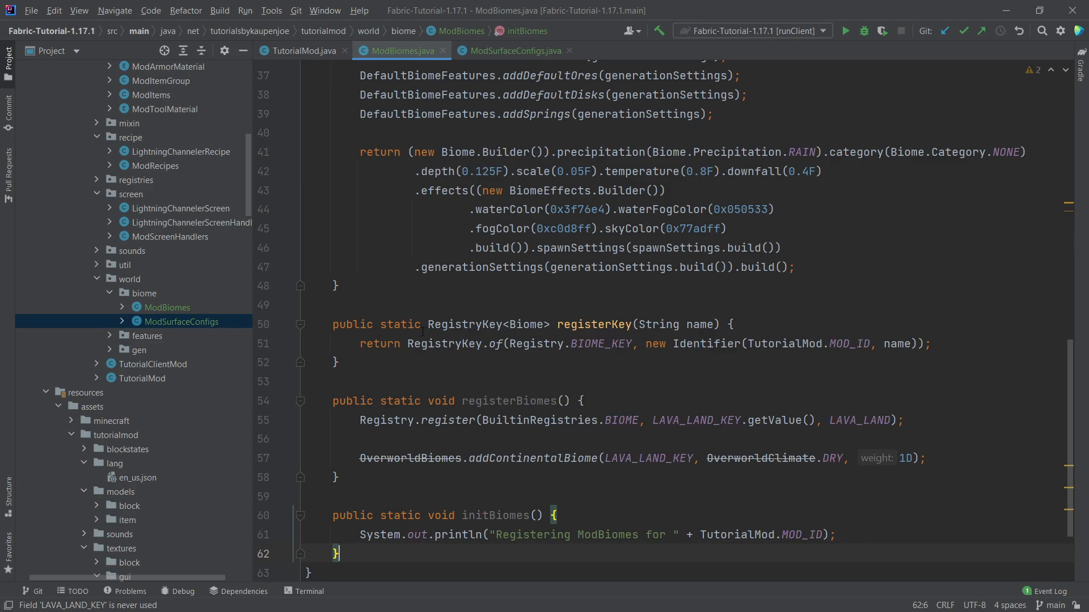
scroll(up, 3)
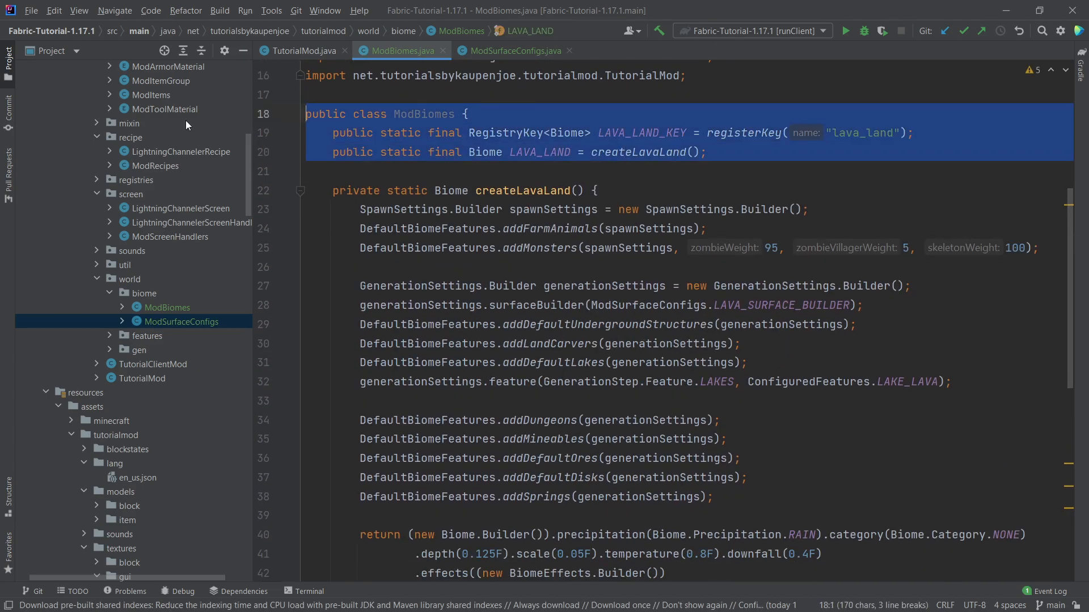
click(519, 191)
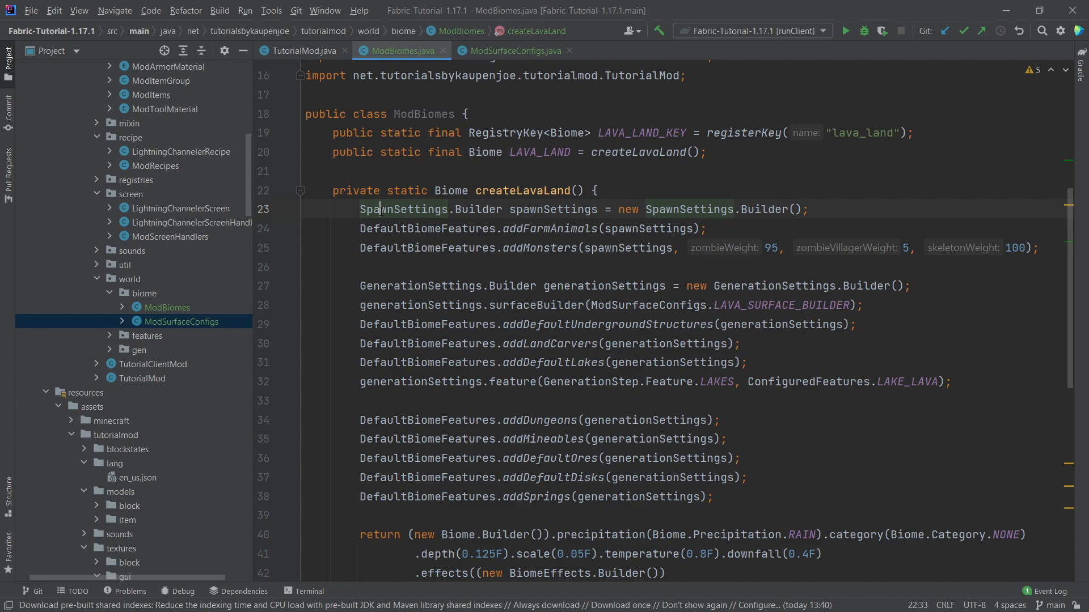
click(406, 209)
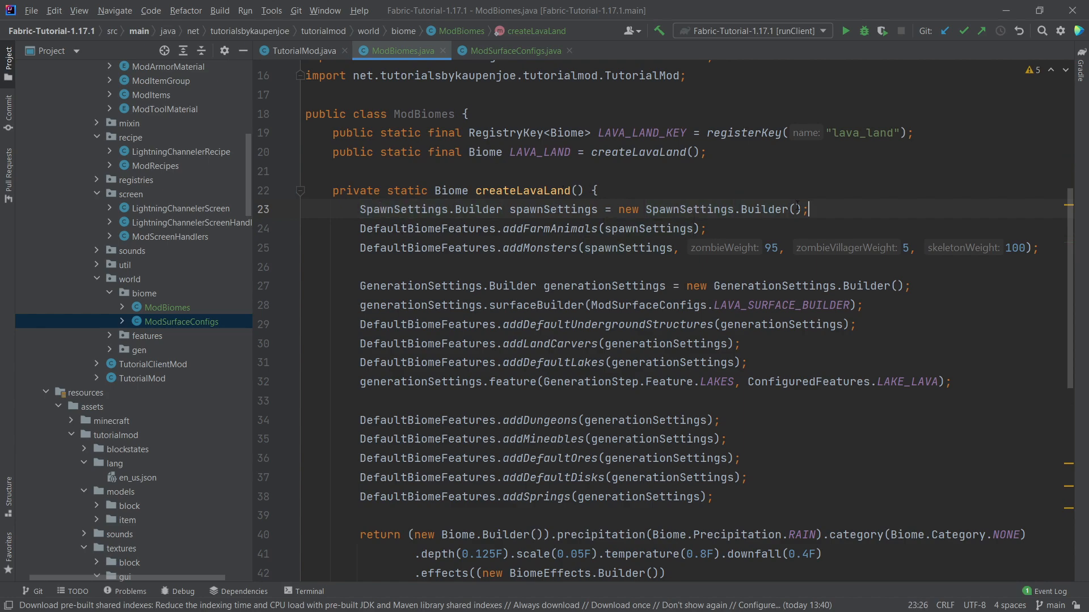
click(548, 209)
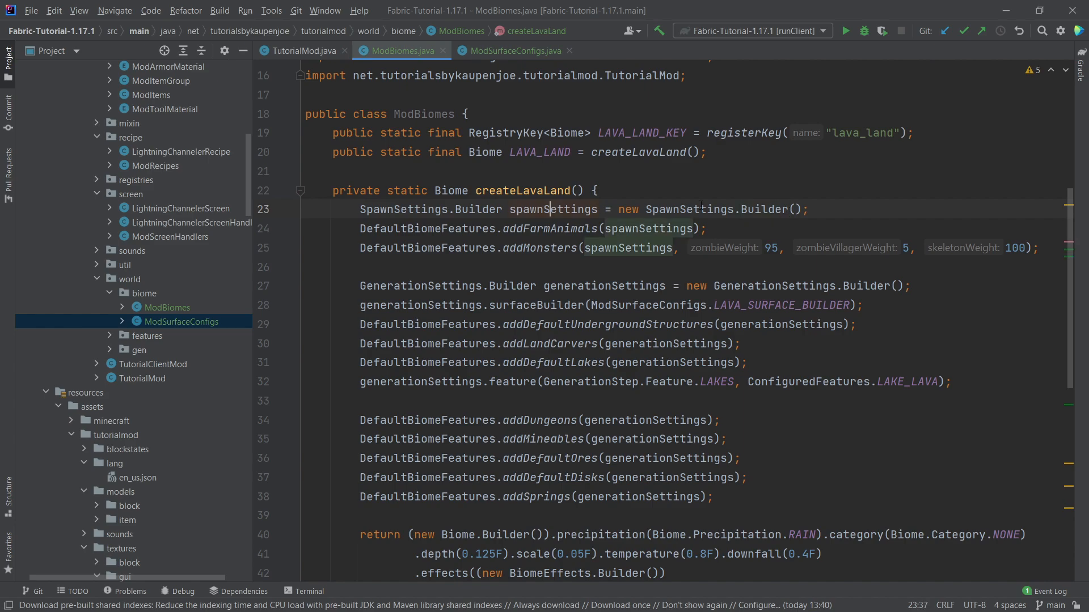
key(Enter)
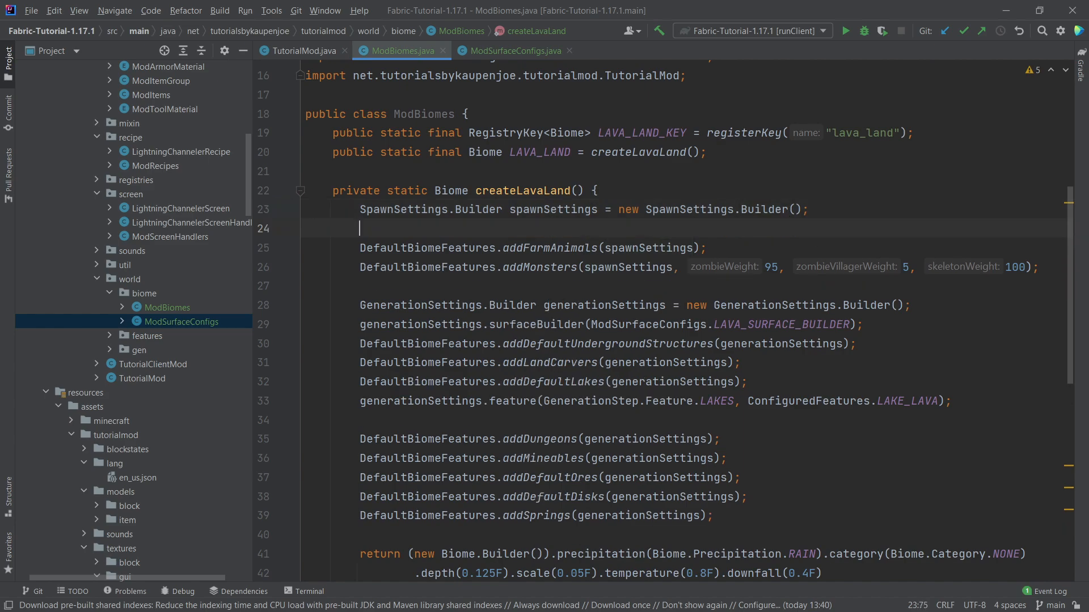
text(spawnSettings.)
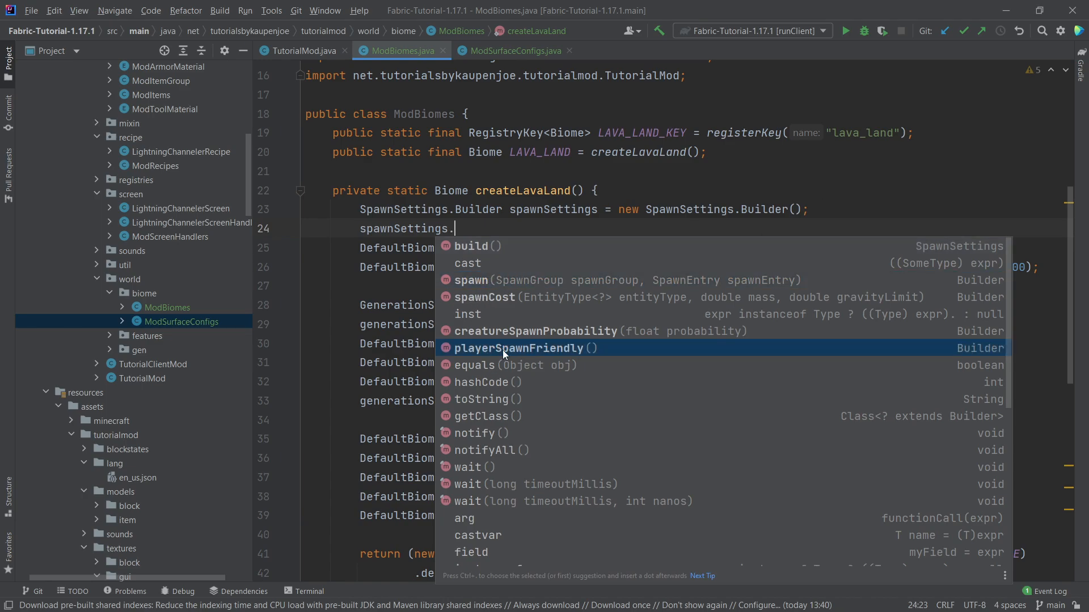
key(Escape)
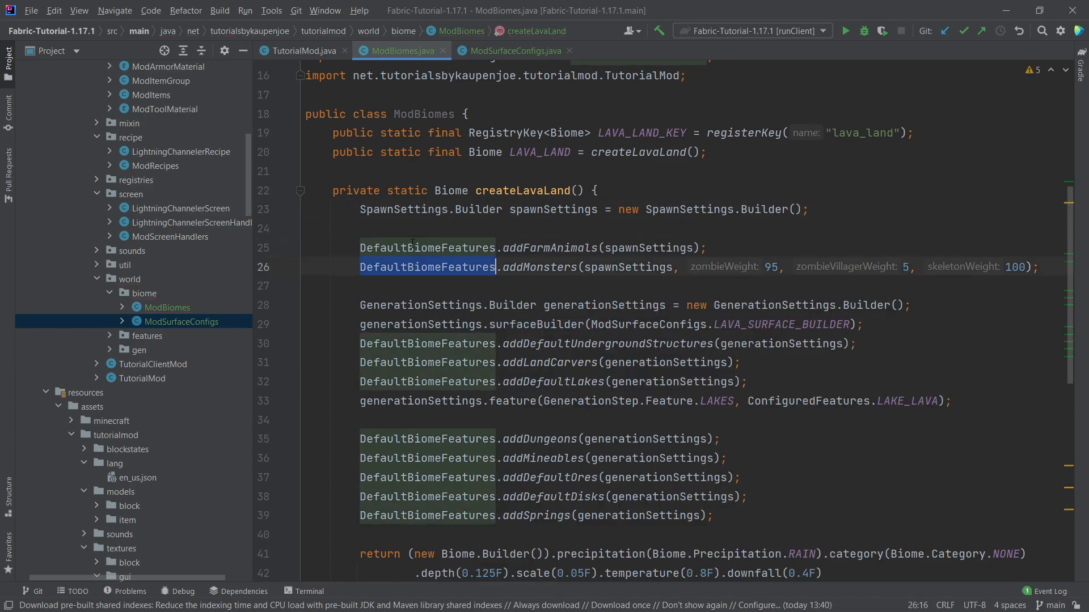
Browse DefaultBiomeFeatures suggestions for animals, monsters, lakes, dungeons, ores, disks and springs.
text(DEf)
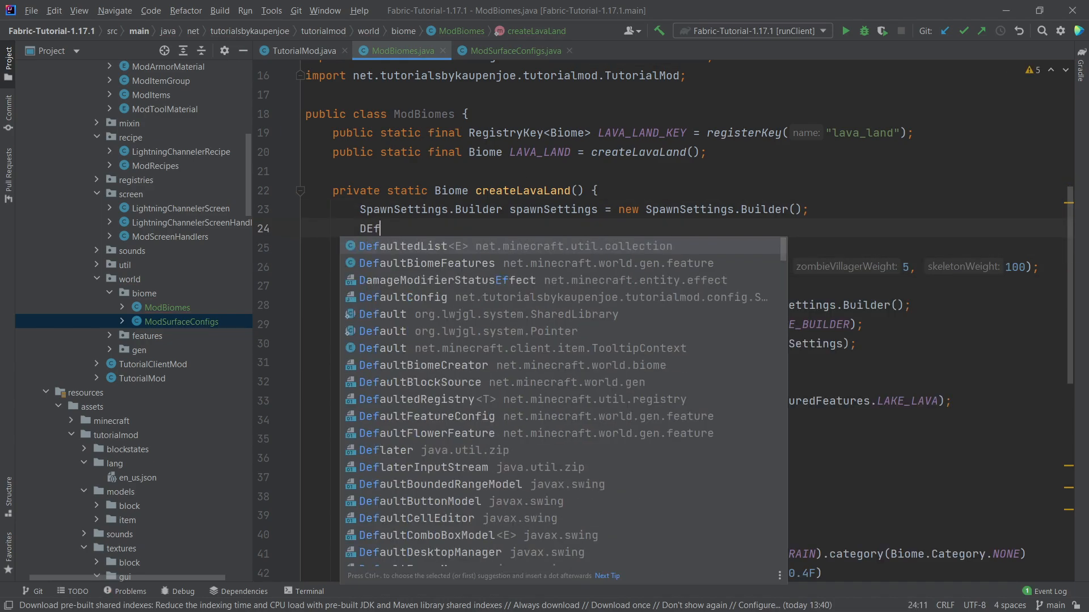
click(425, 246)
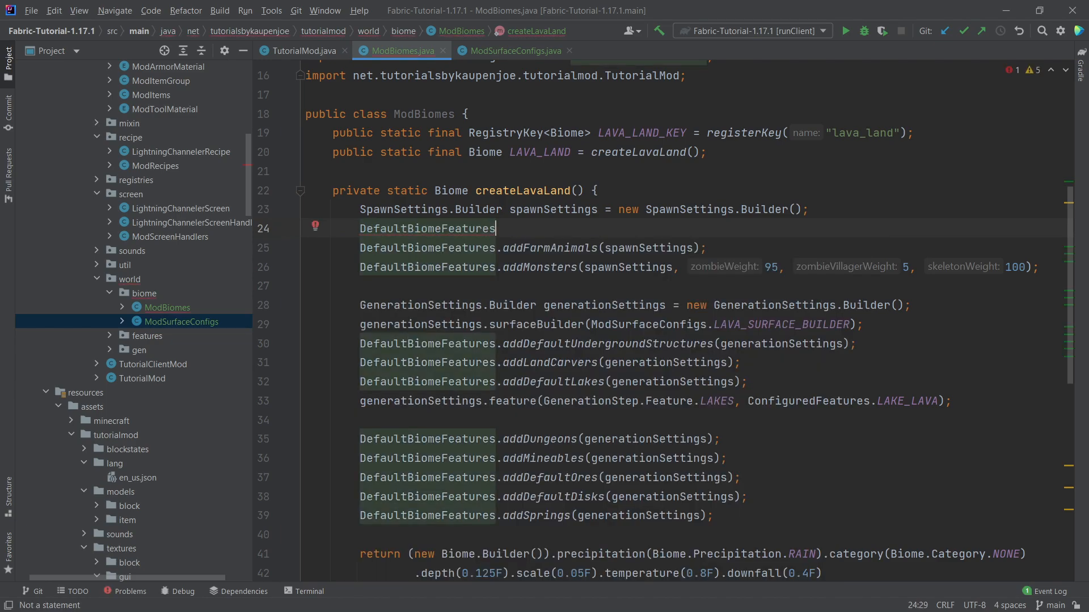
text(.)
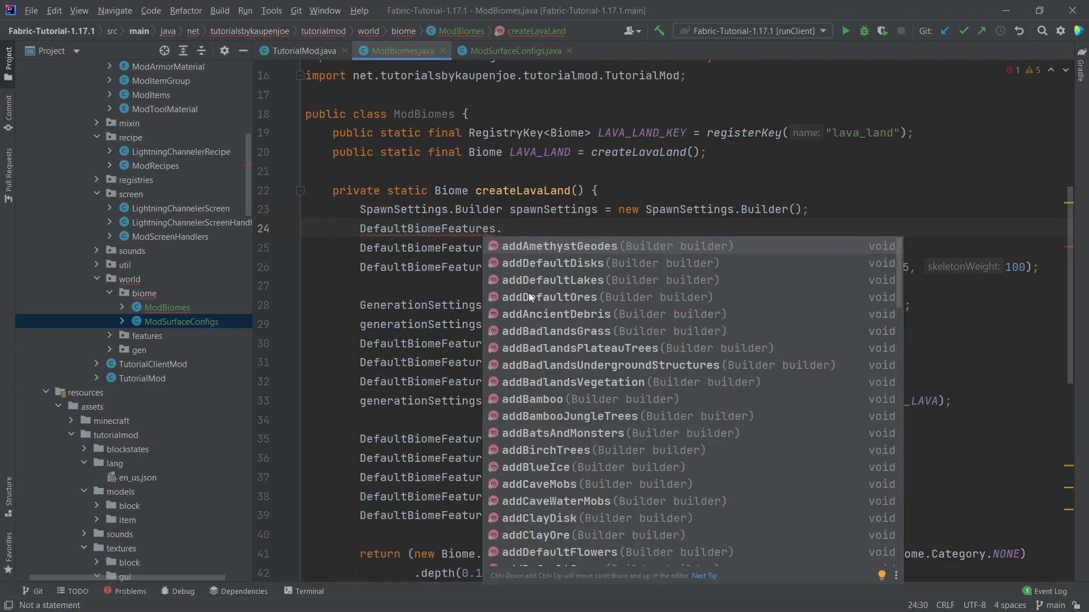
scroll(down, 3)
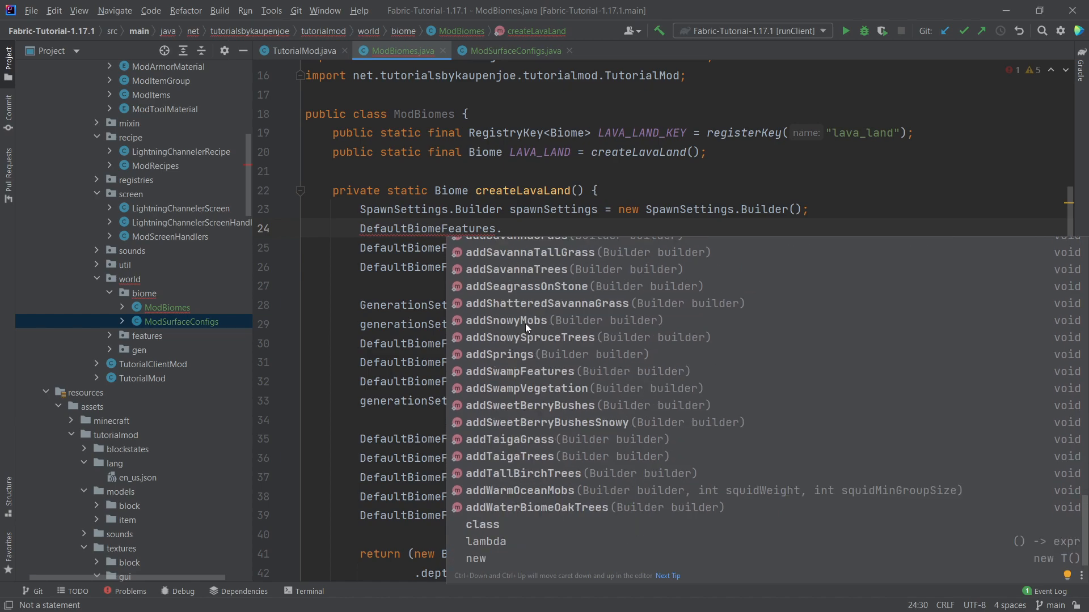
mouse_move(513, 347)
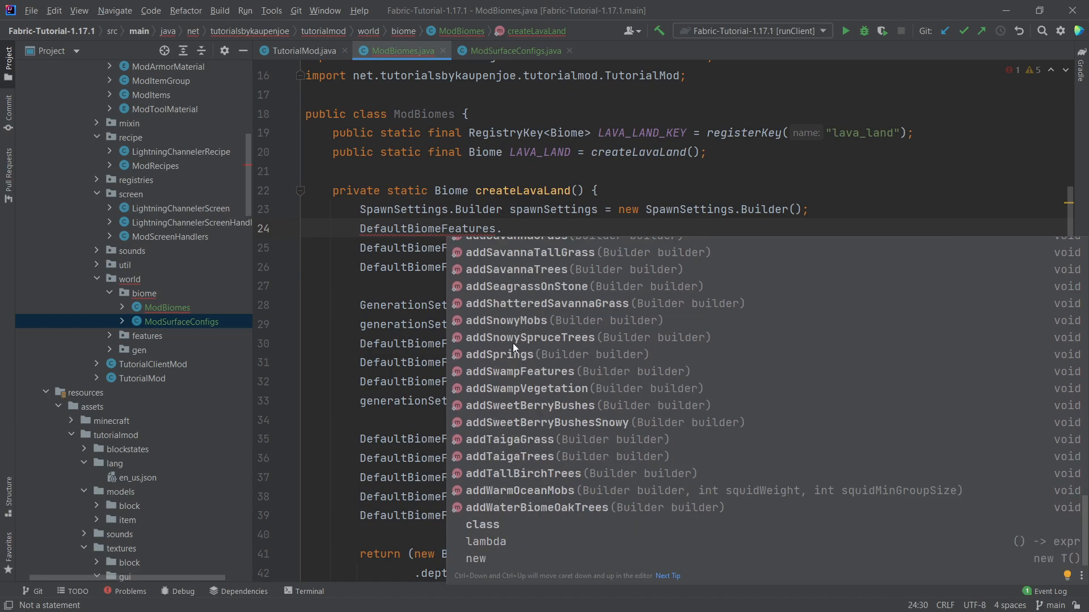
scroll(up, 3)
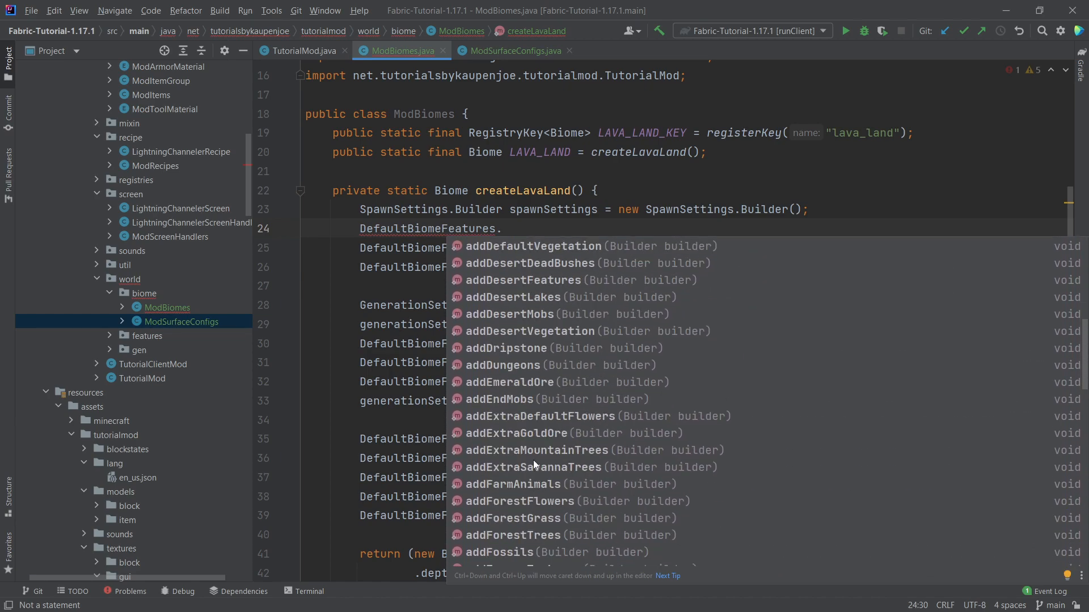
scroll(up, 3)
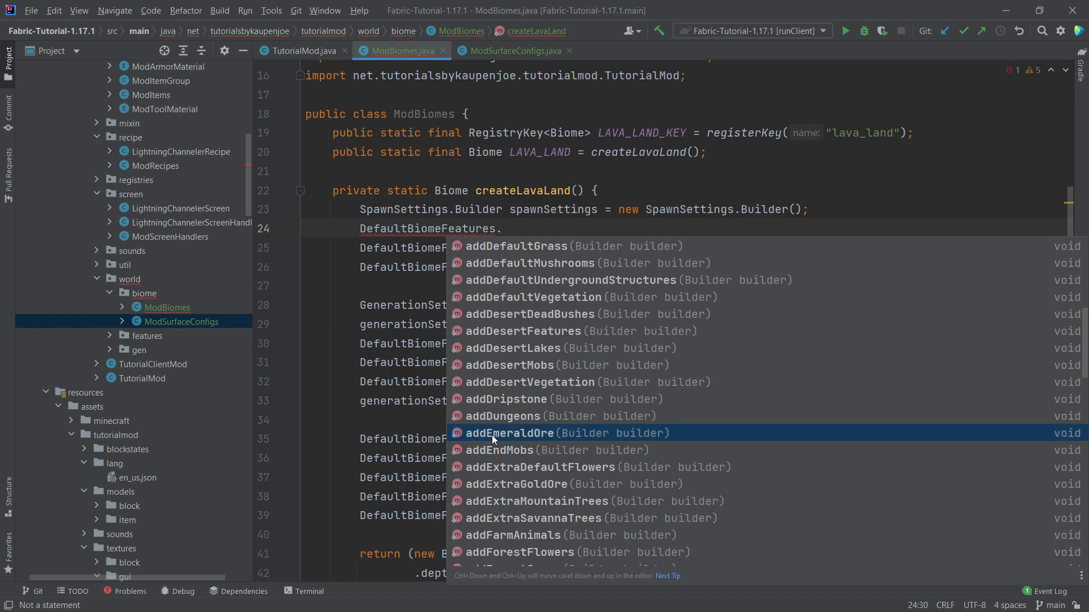
mouse_move(490, 439)
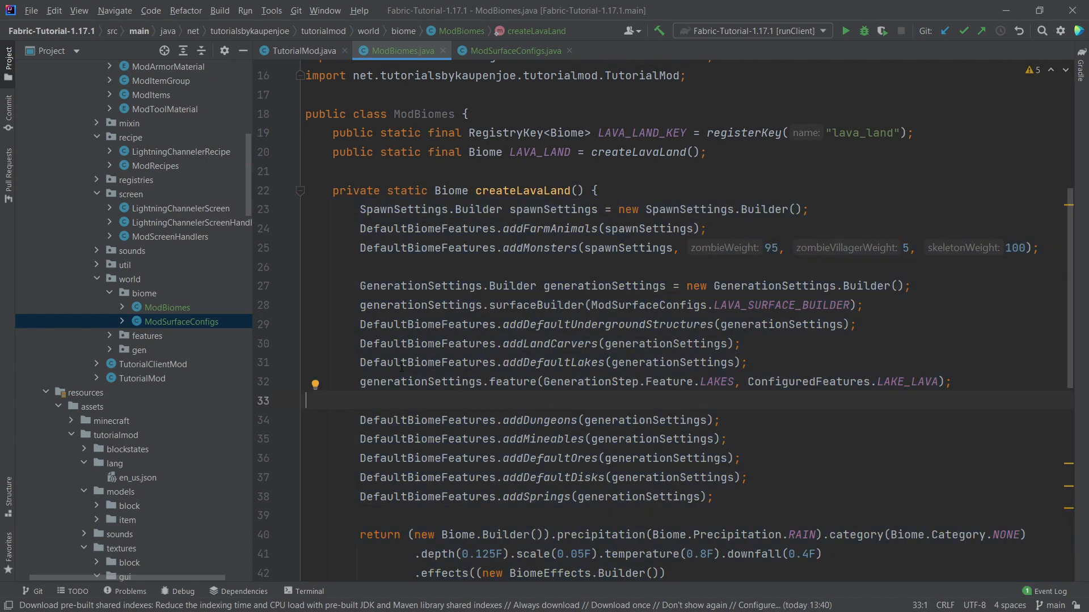
Add a UNDERGROUND_ORES RUBY_ORE feature after addDefaultOres, checking the ruby ore height range.
double_click(408, 382)
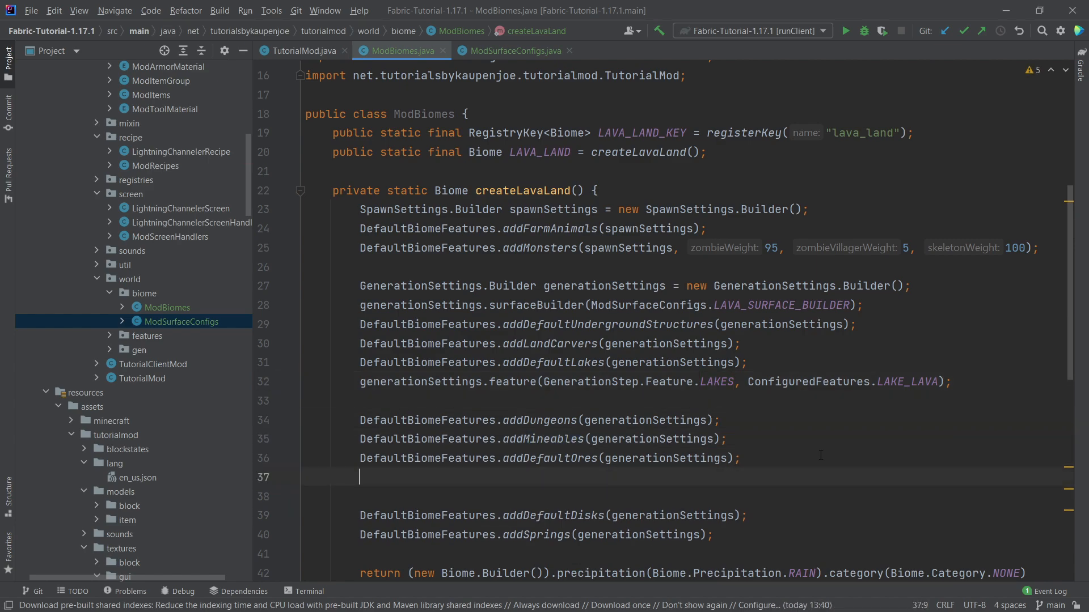
text(d)
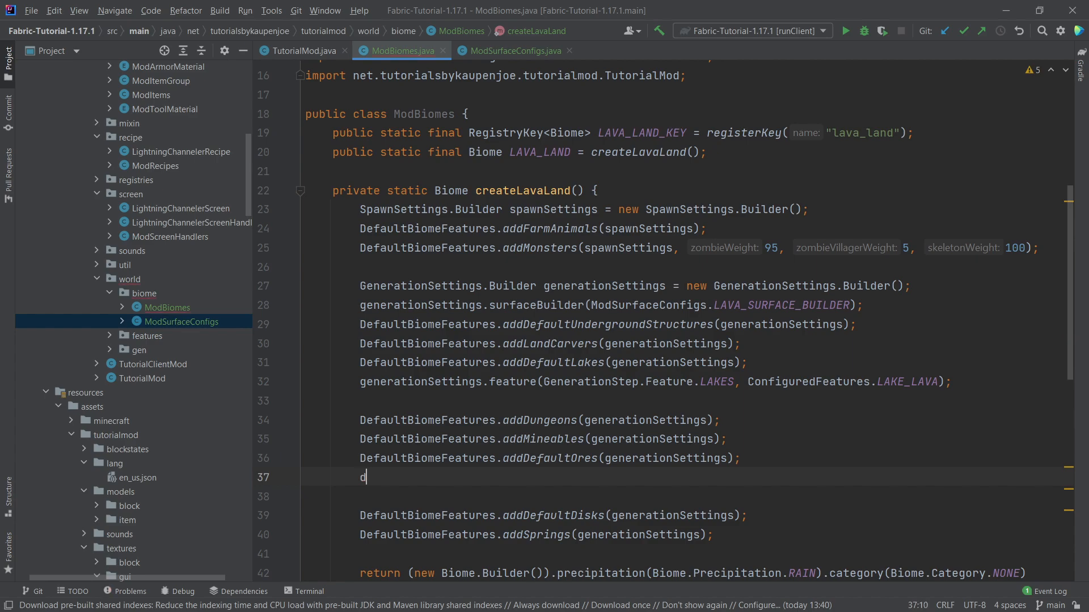
text(generationSettings.feature())
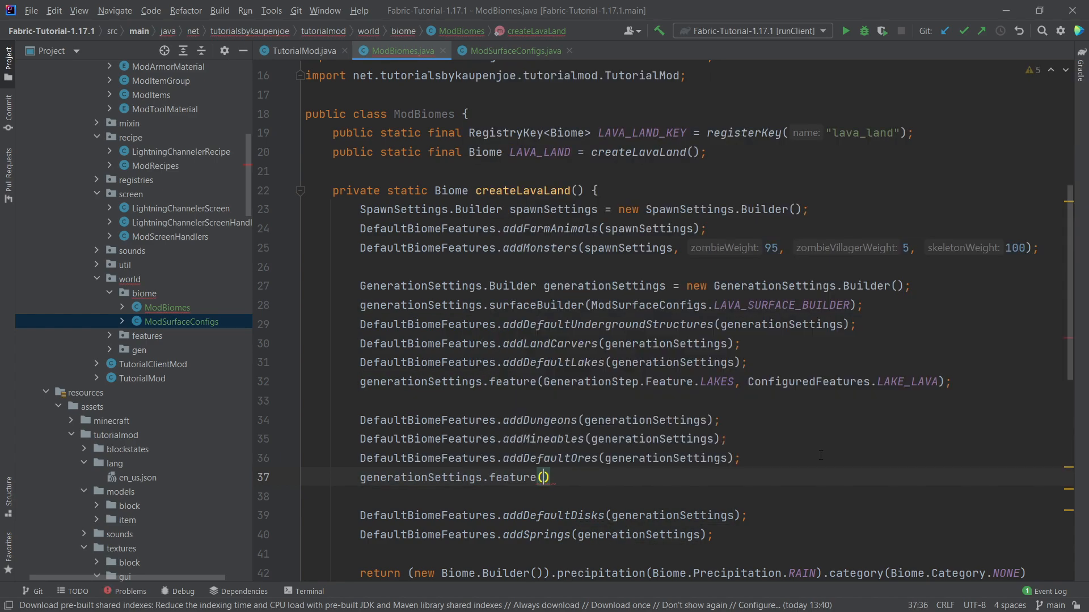
text(Gene)
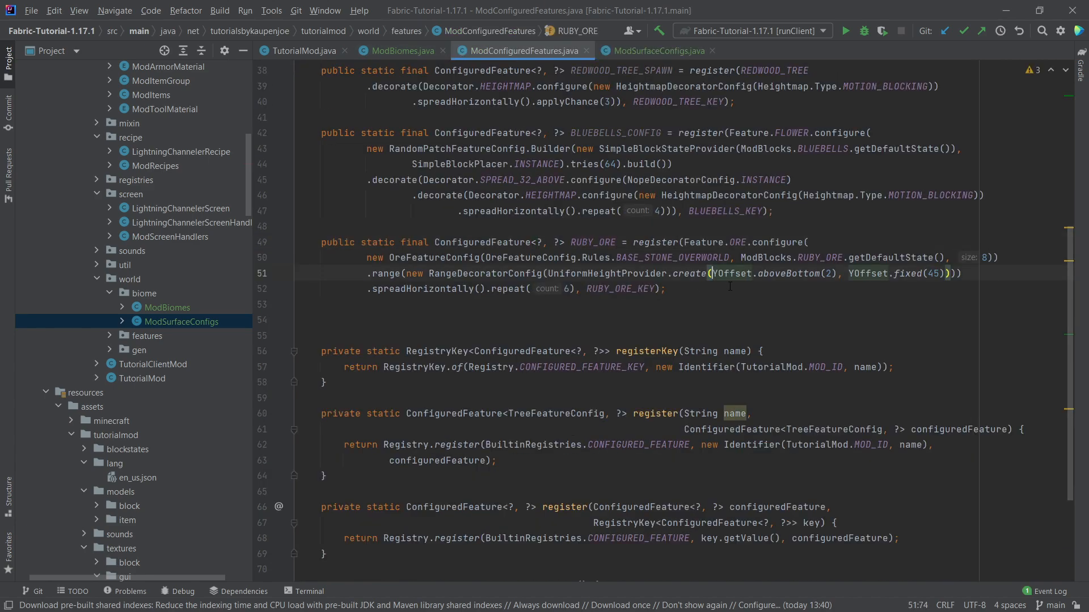
click(300, 304)
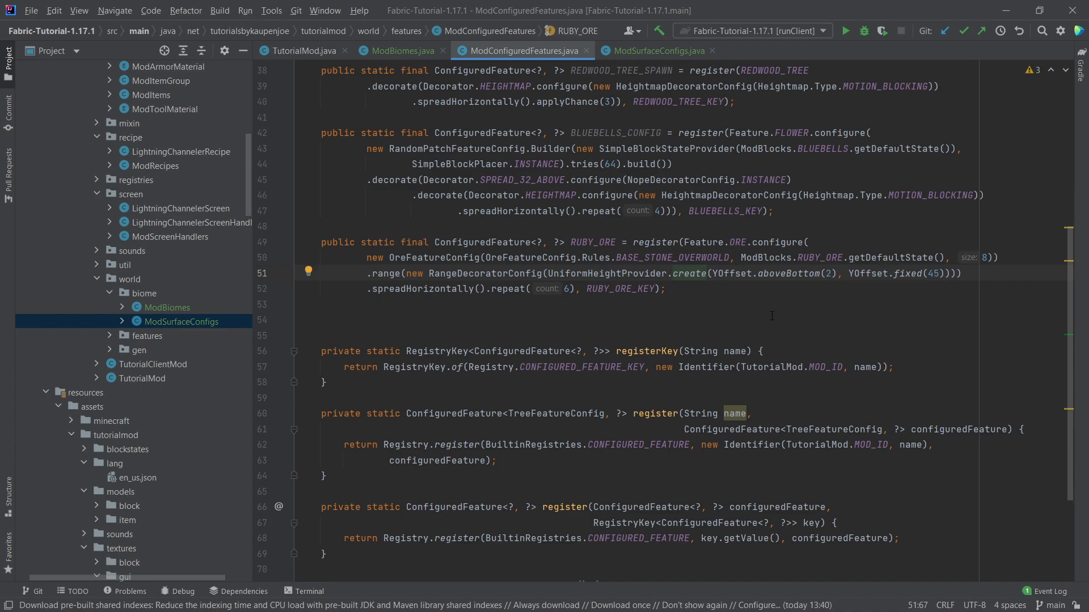
click(813, 273)
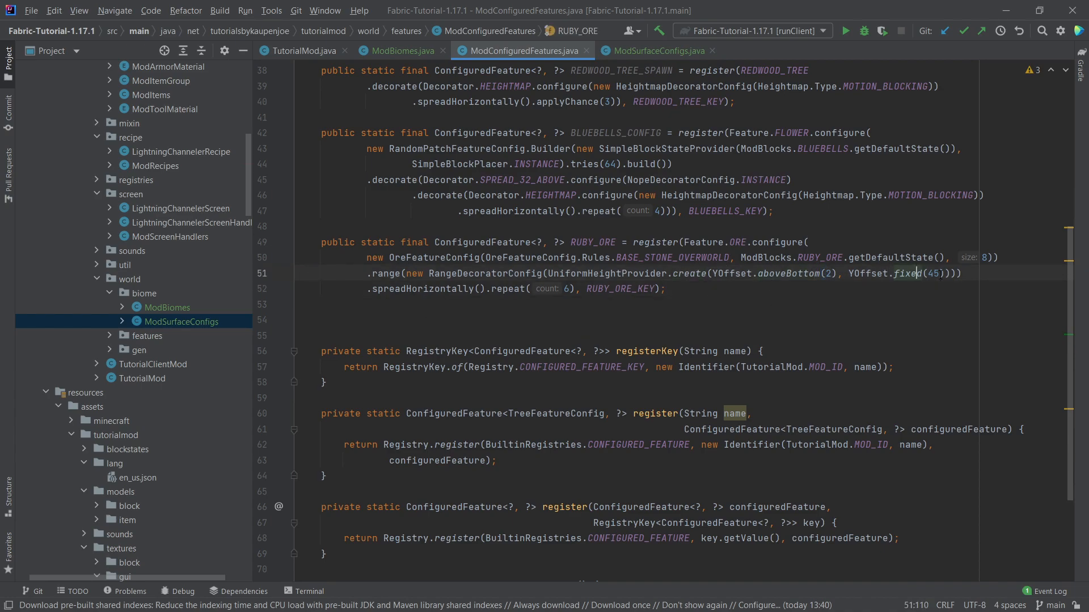
double_click(930, 272)
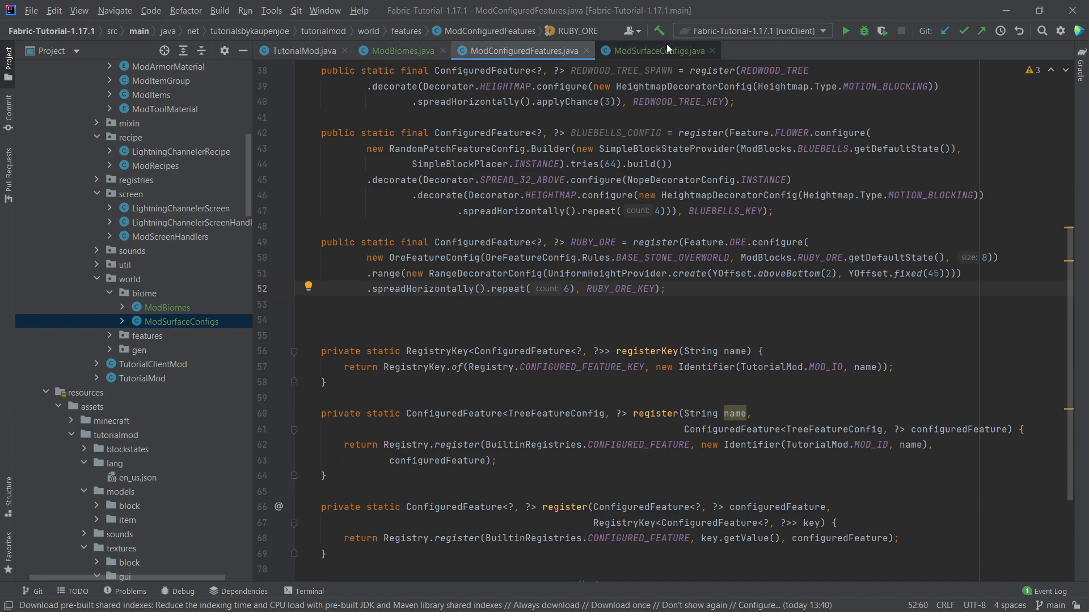
click(398, 50)
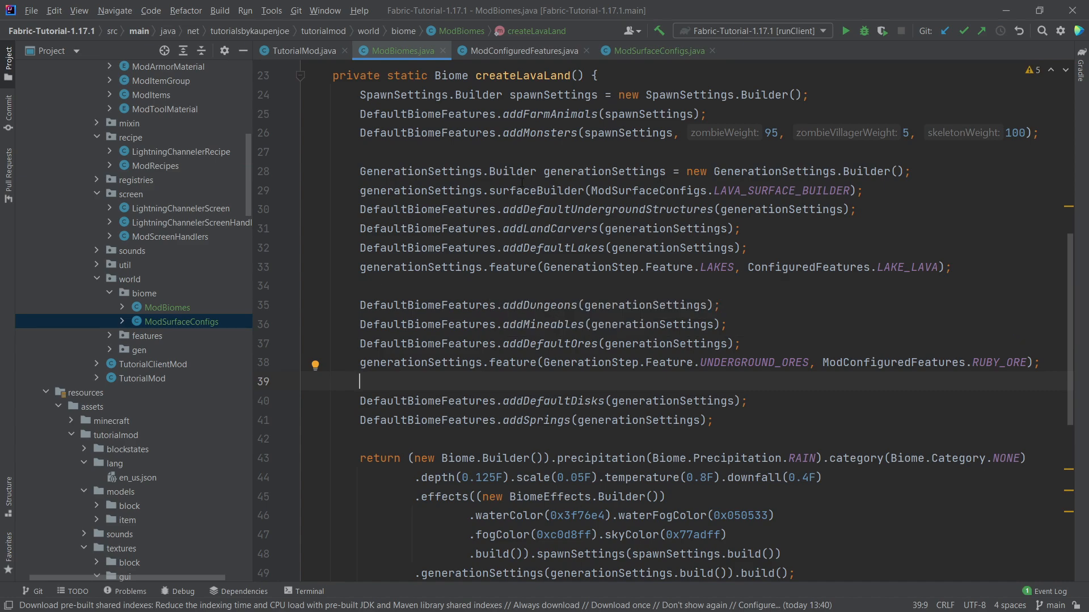
Check GenerationStep.Feature and trial a REDWOOD_TREE_SPAWN feature line.
click(519, 190)
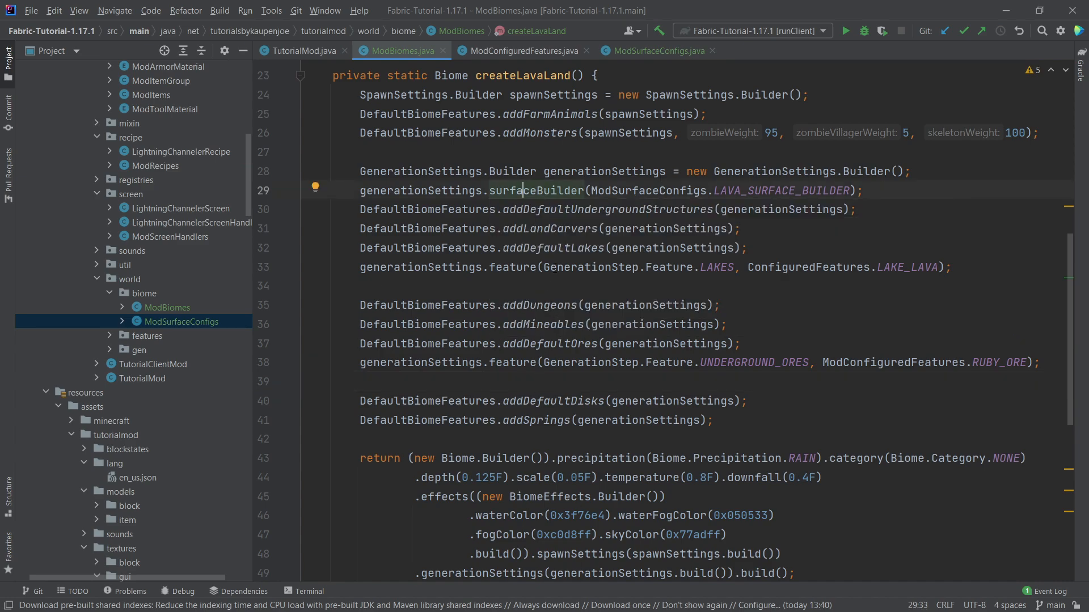
click(718, 267)
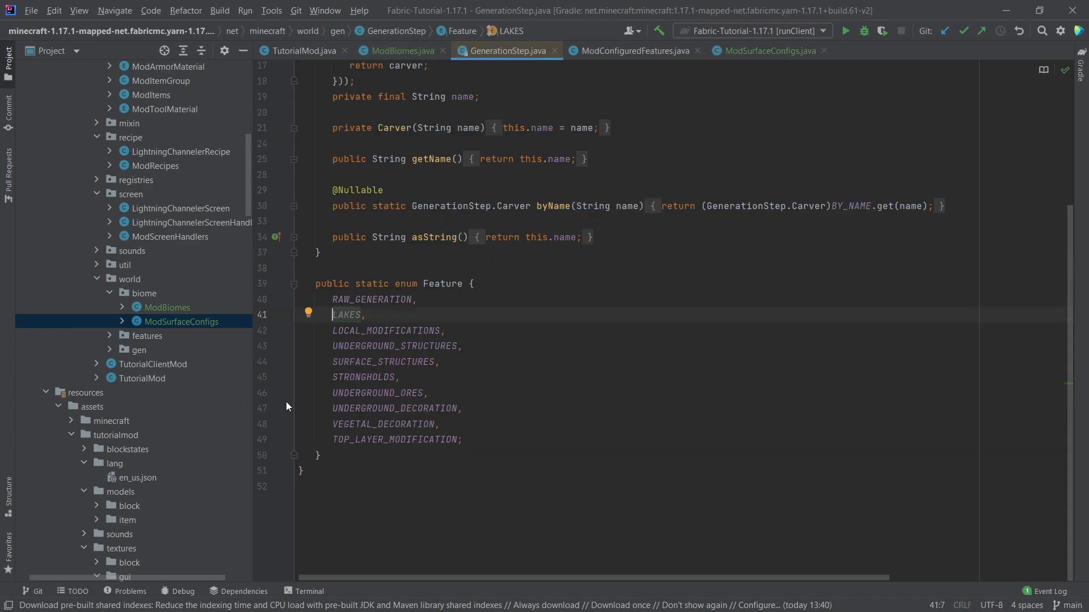
mouse_move(409, 51)
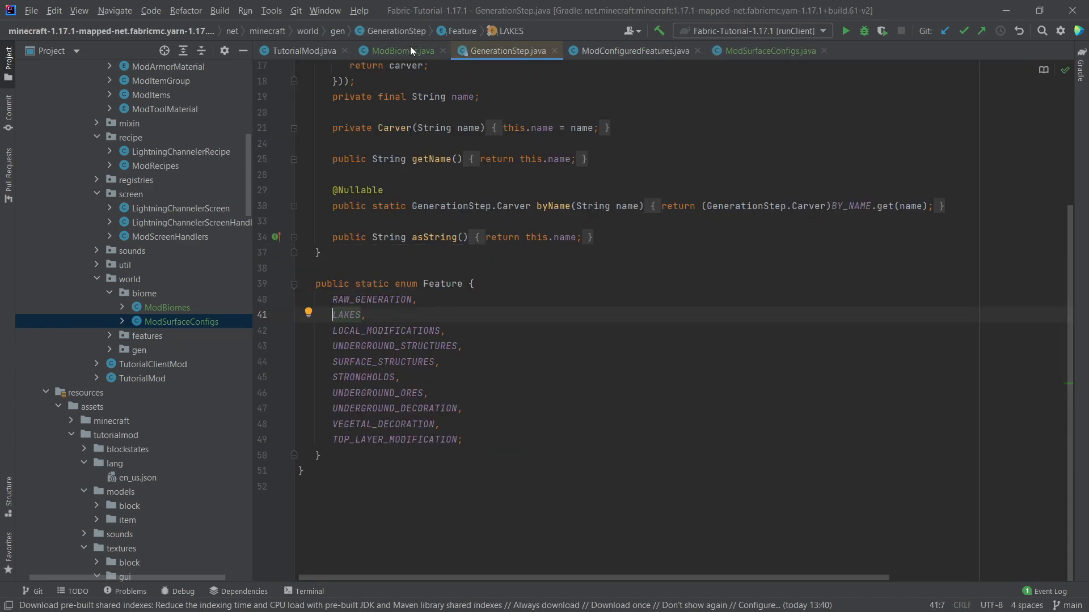
click(396, 50)
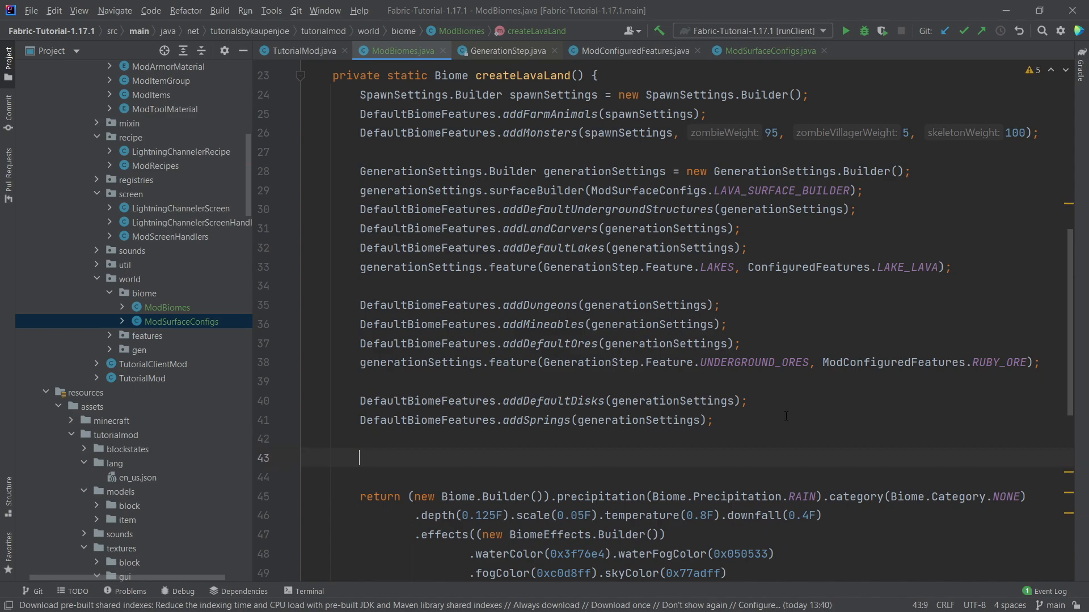
text(generationSettings.feature()
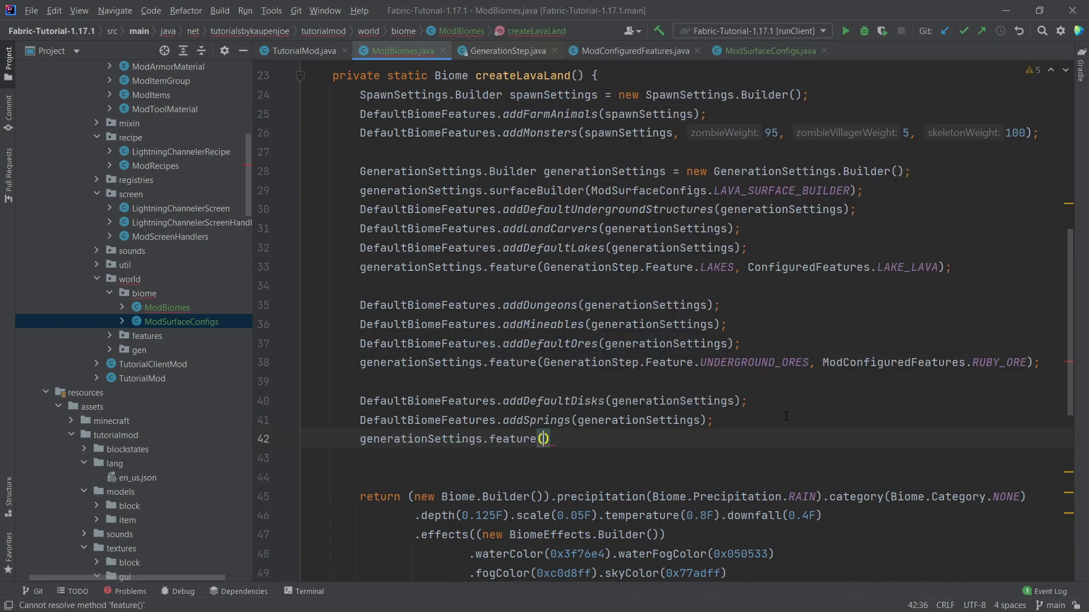
text(GenerationStep.Feature.VEGETAL_DECORATION, ModConfiguredFeatures.)
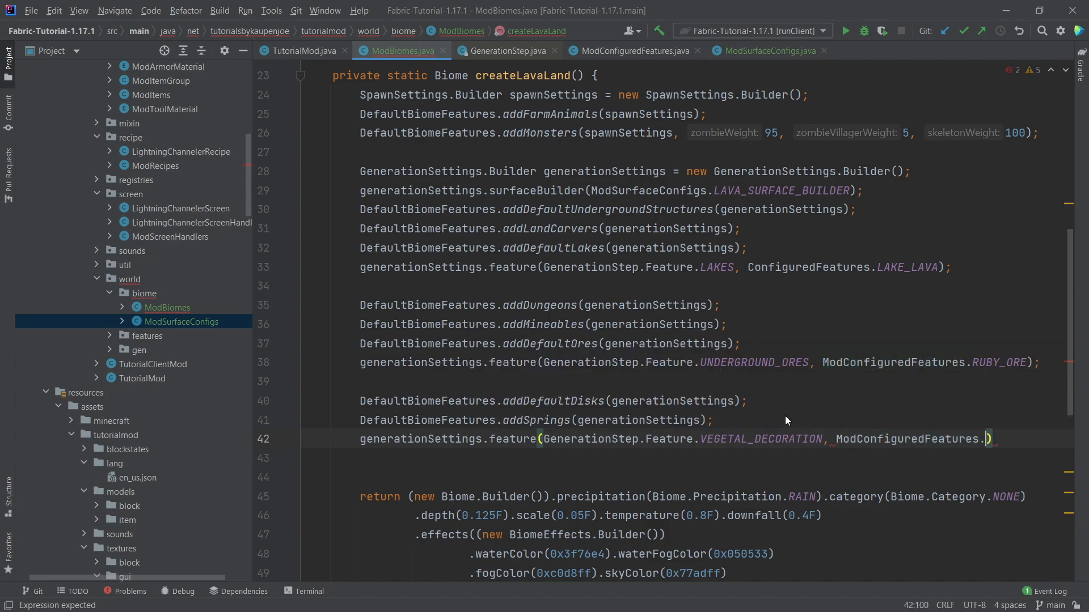
text(REDWOOD_TREE_SPAWN)
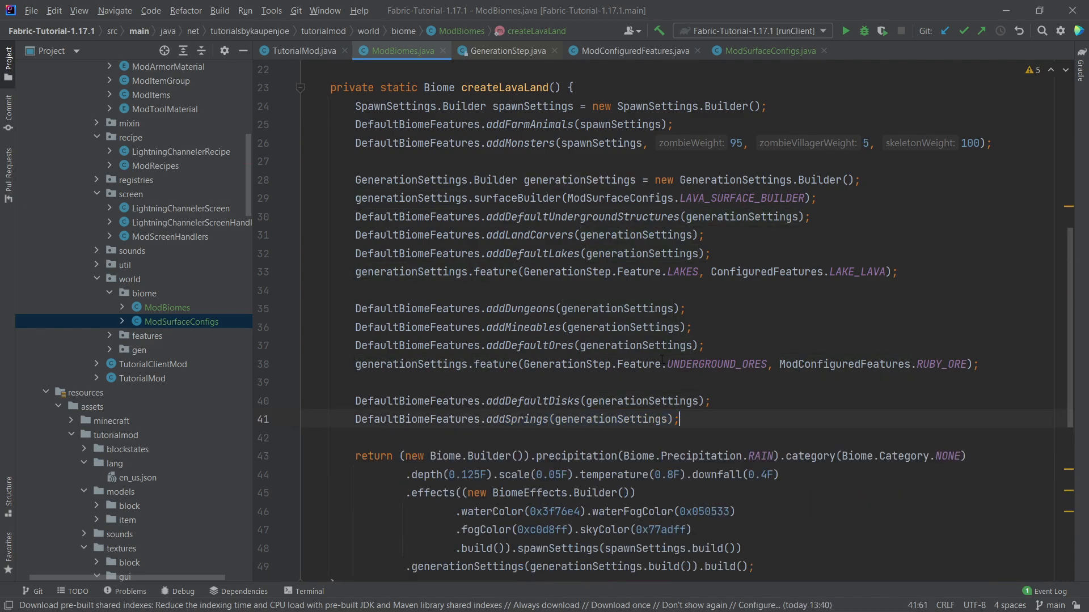
scroll(down, 3)
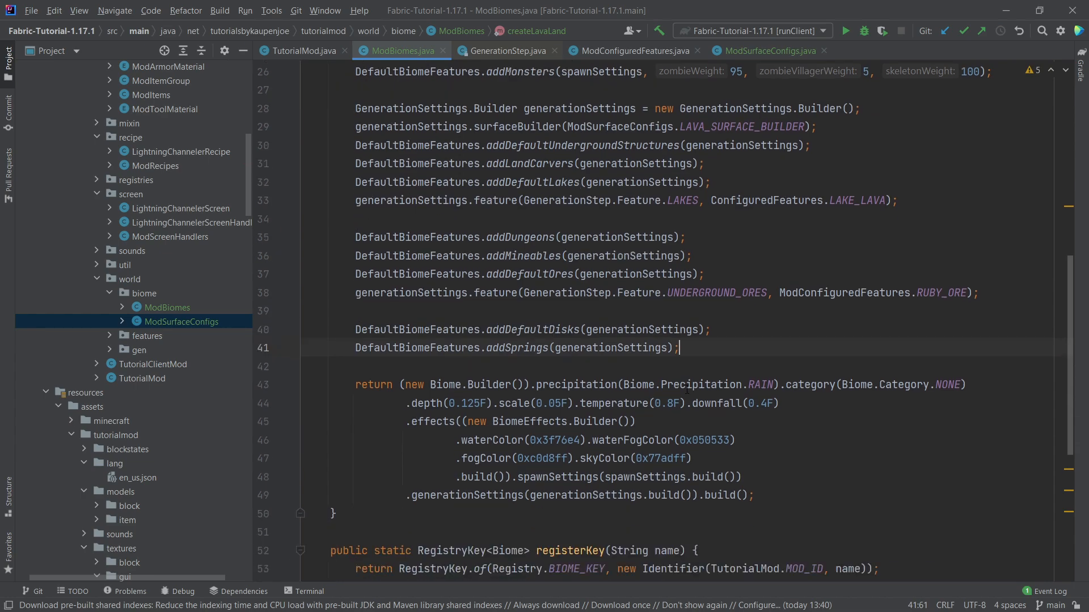
scroll(down, 3)
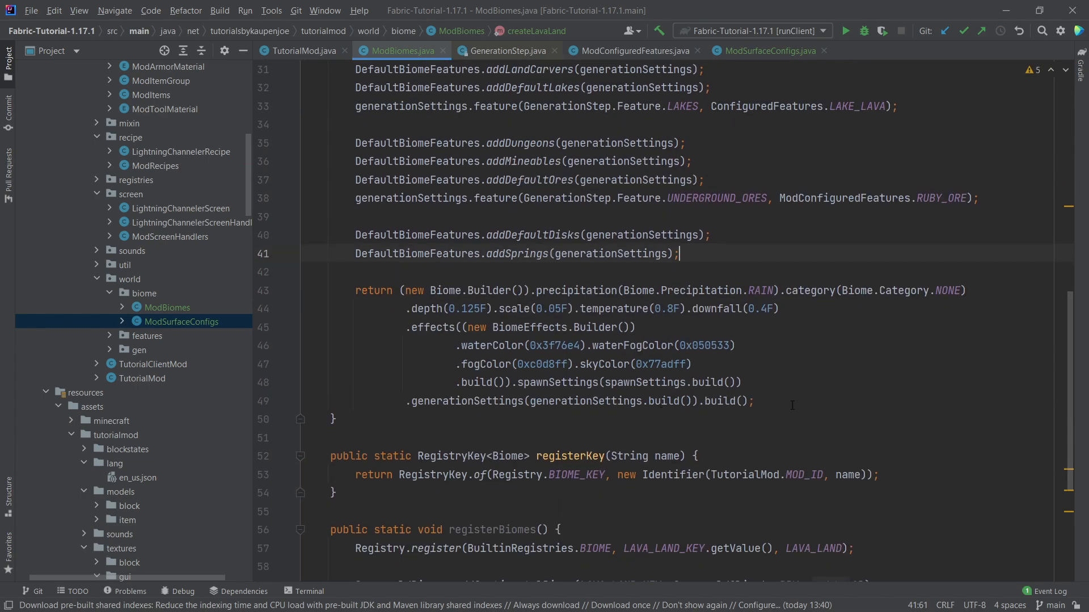
click(597, 290)
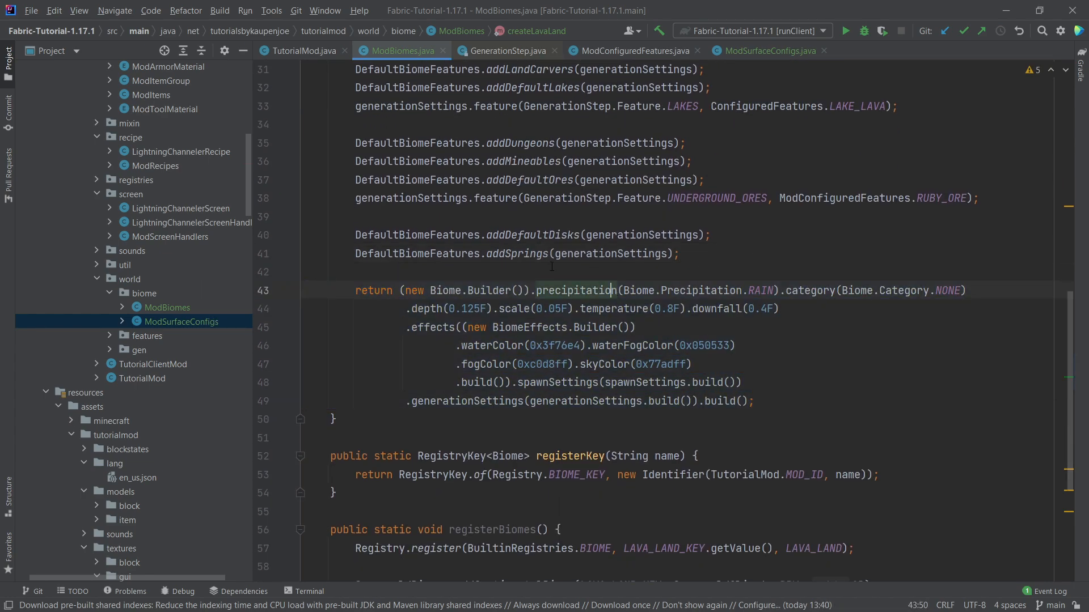
double_click(759, 291)
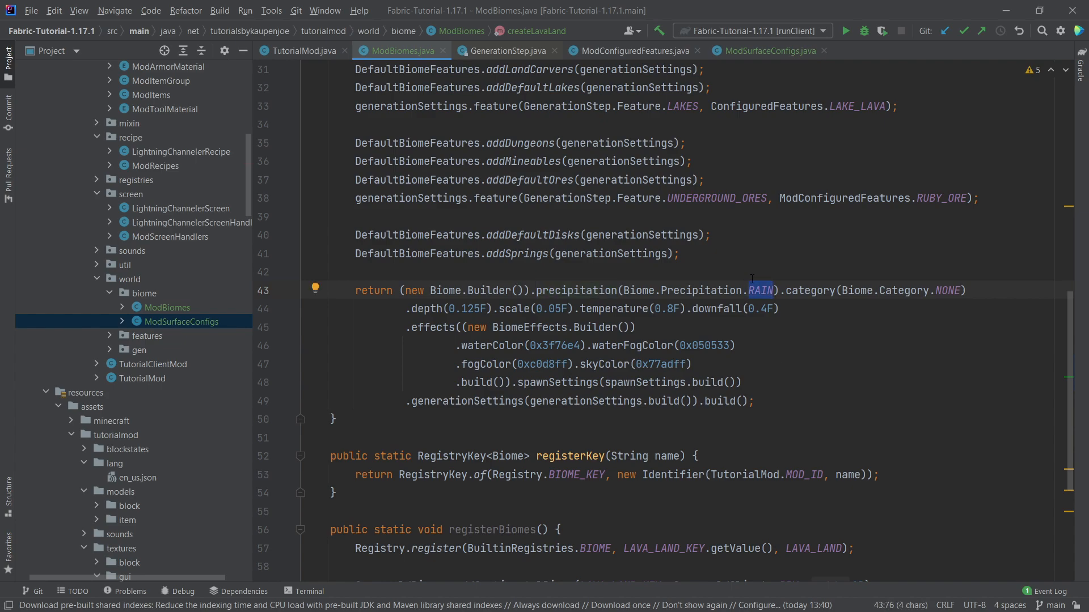
key(Backspace)
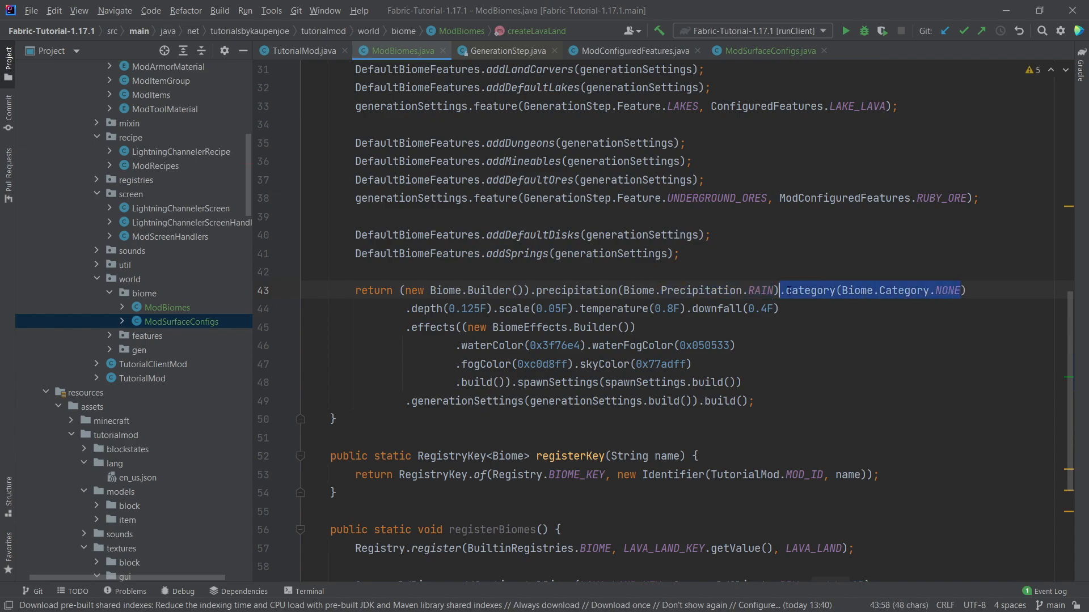
click(424, 308)
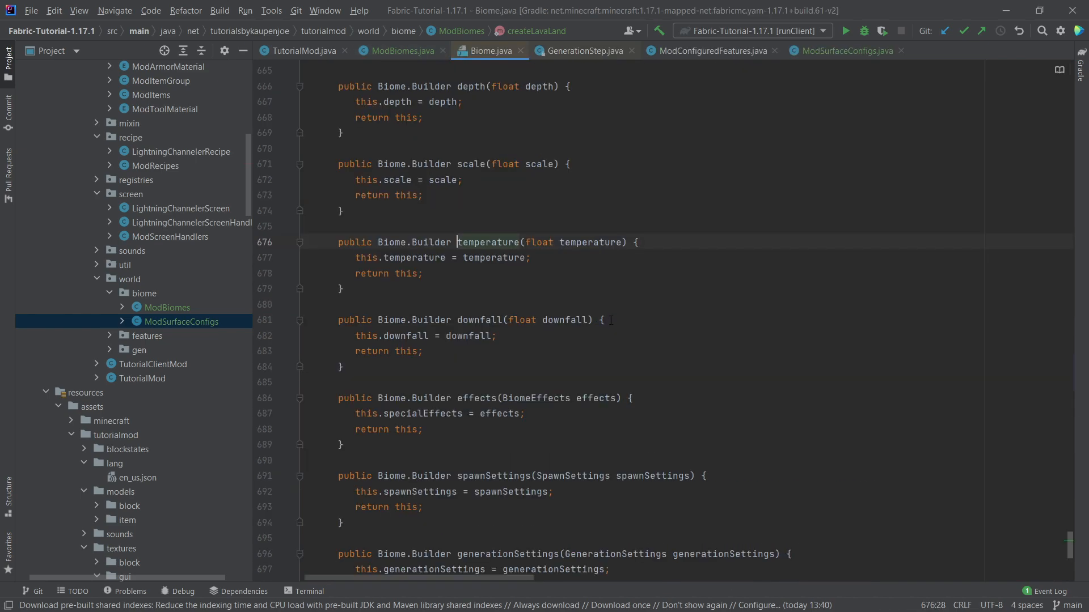
click(398, 50)
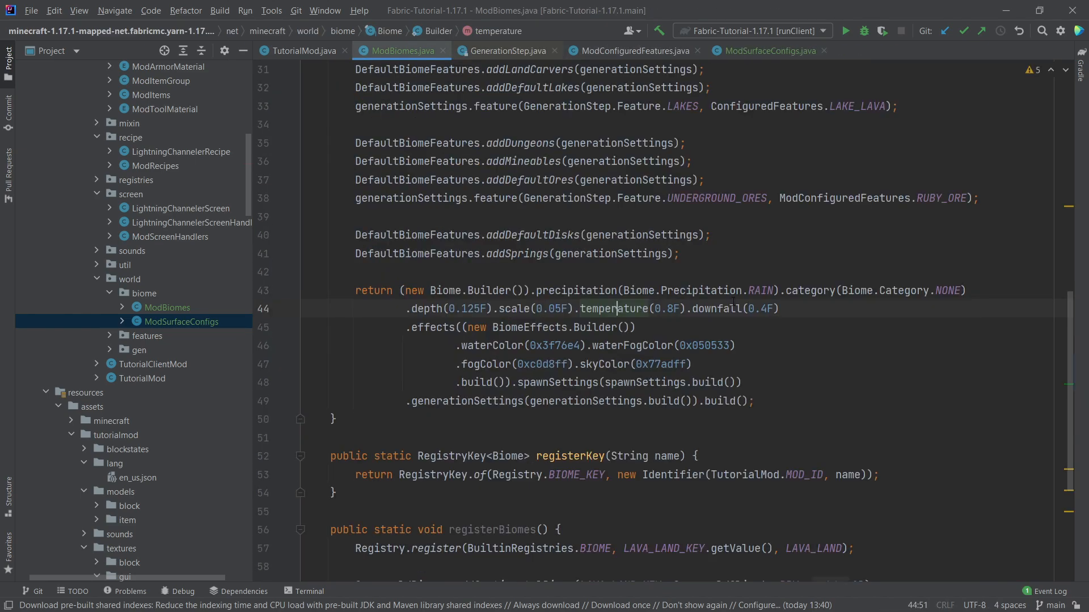
click(610, 308)
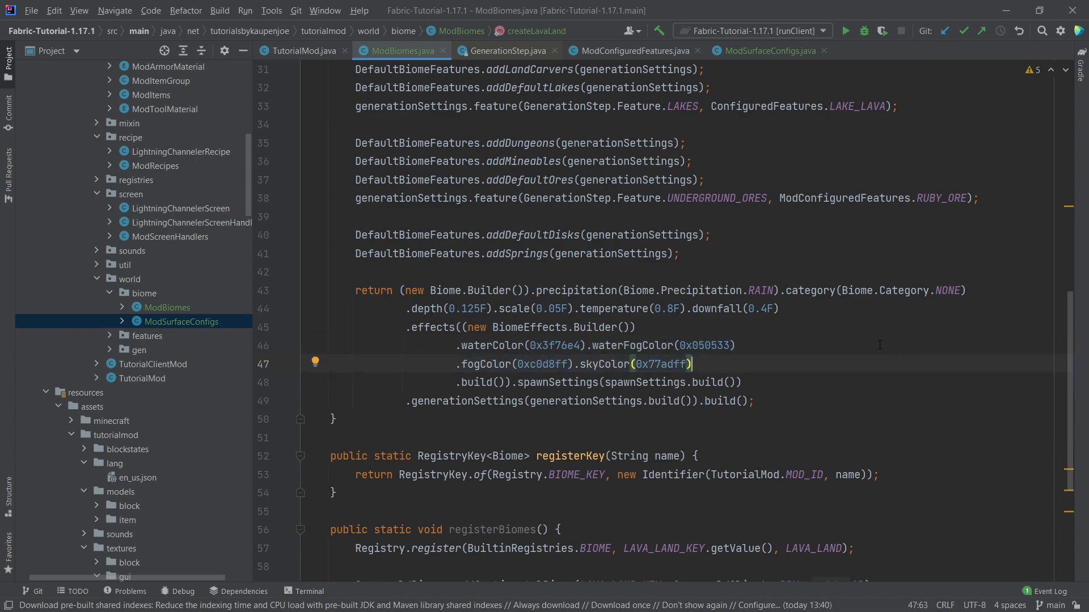
scroll(down, 3)
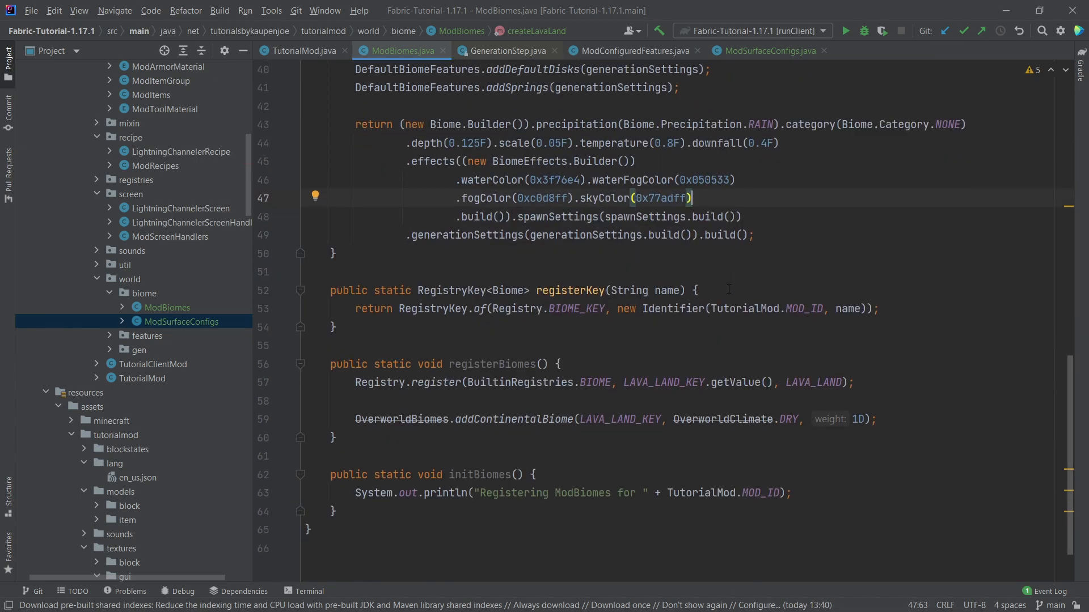
click(491, 364)
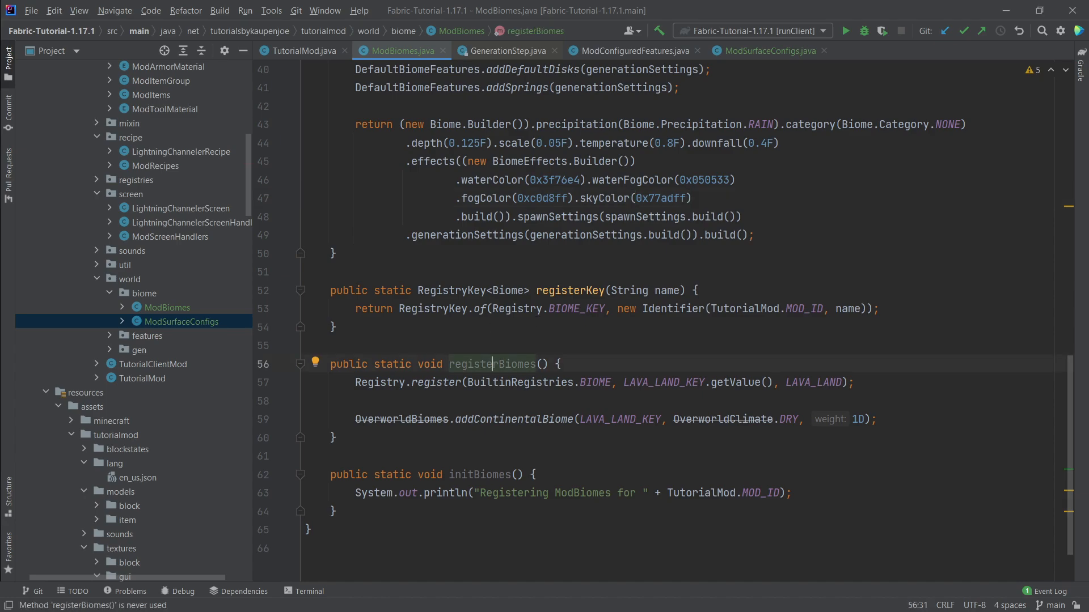
click(448, 382)
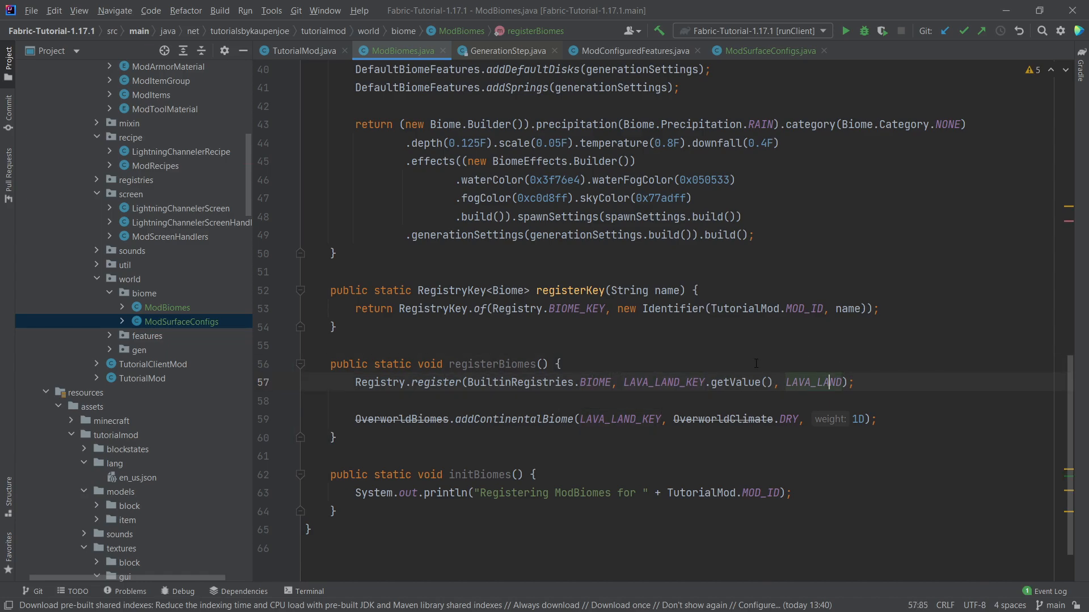
mouse_move(612, 442)
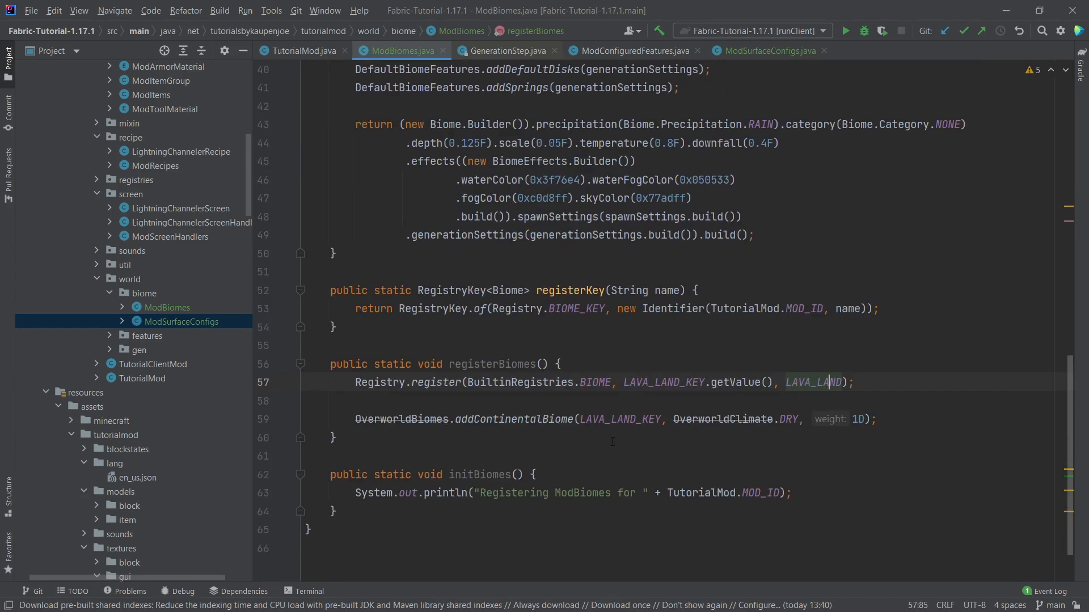
click(877, 419)
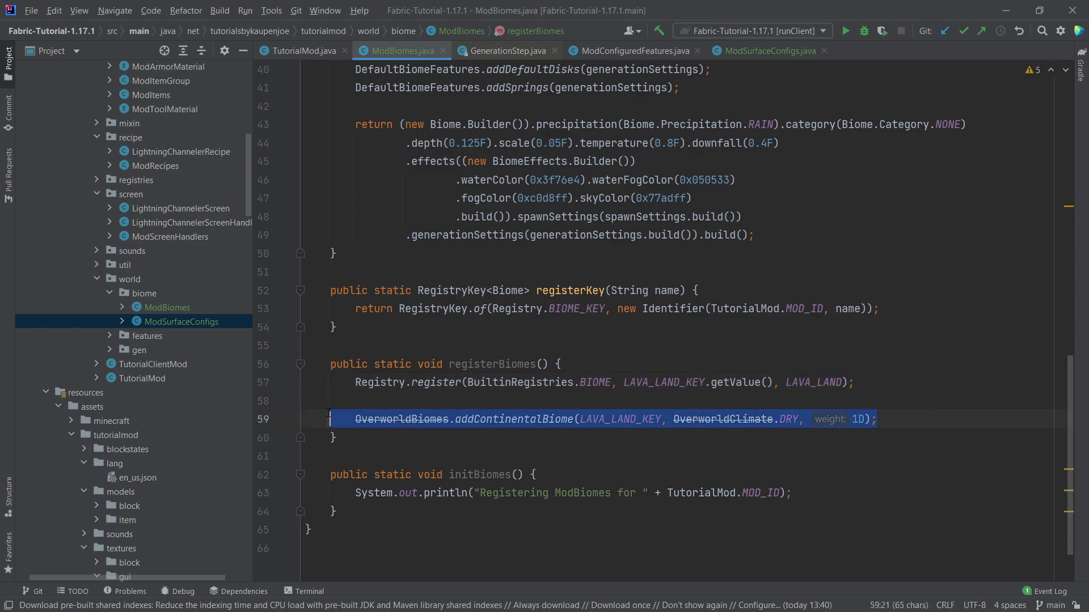
click(424, 419)
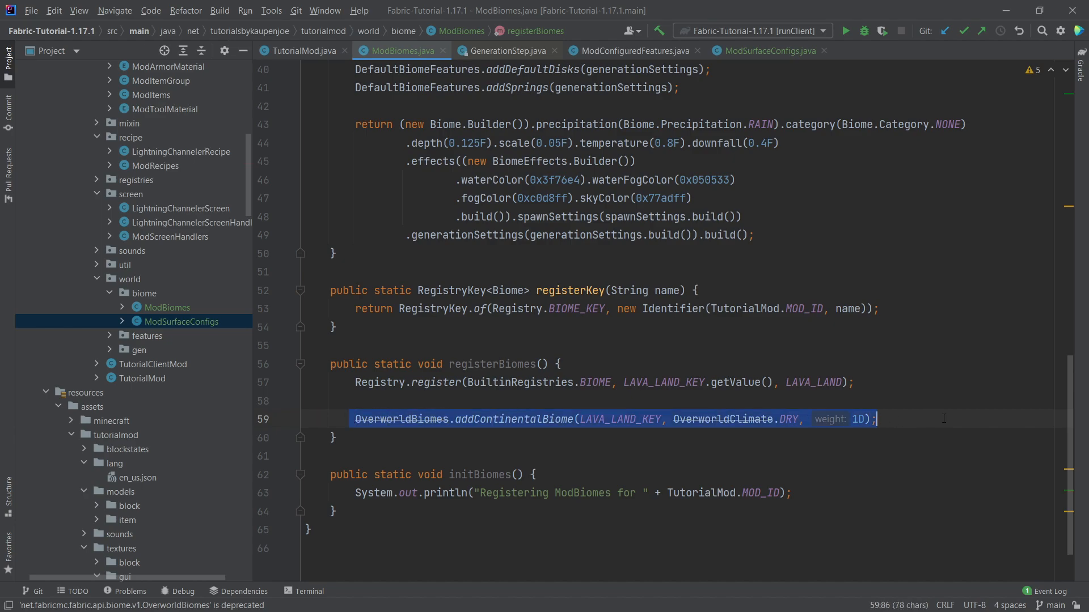
scroll(up, 3)
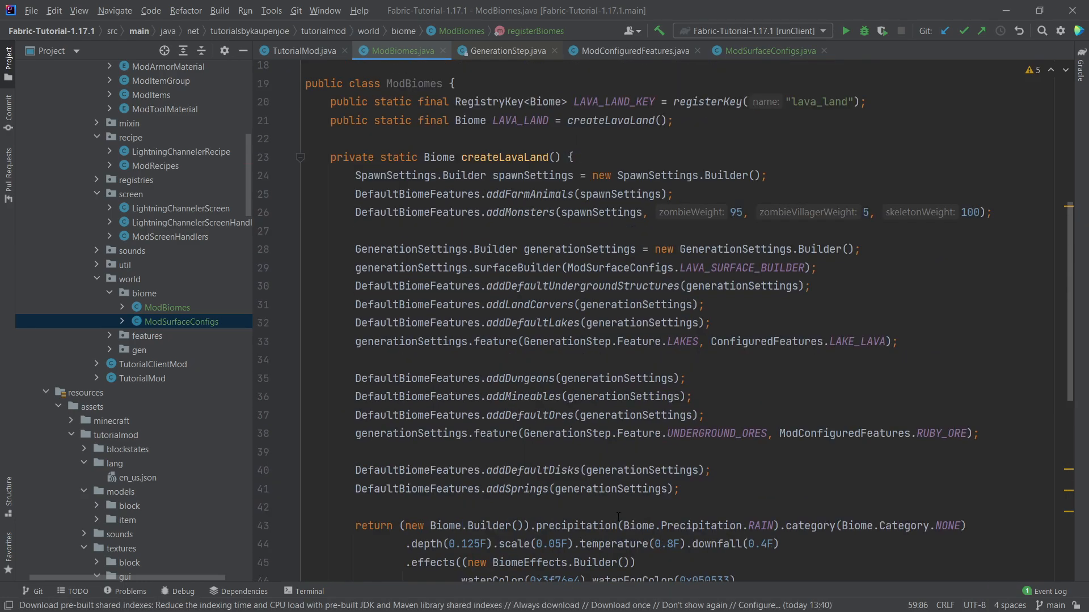
scroll(up, 3)
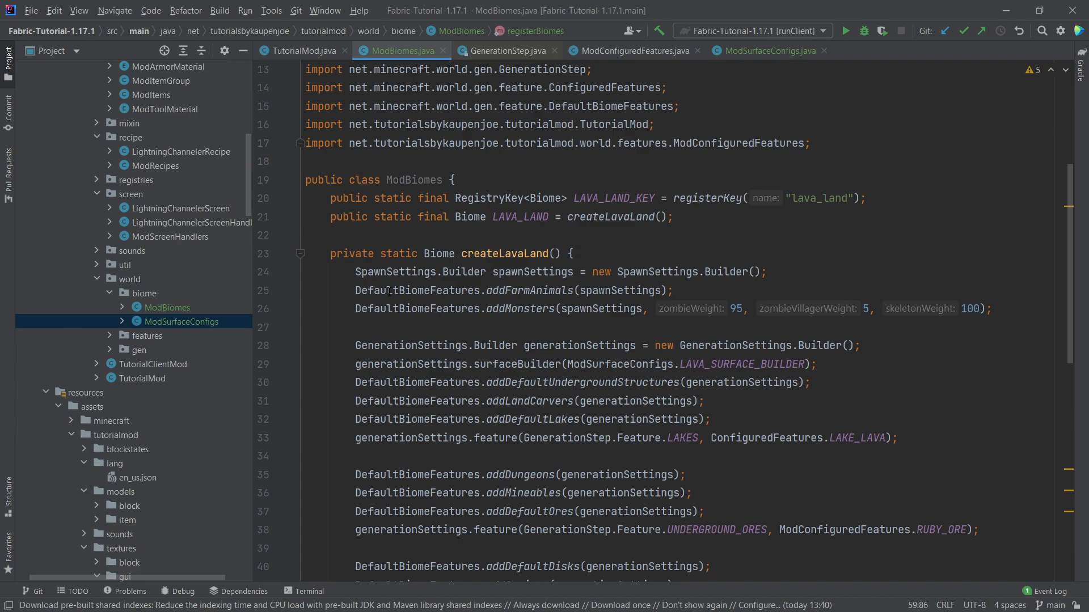
click(436, 253)
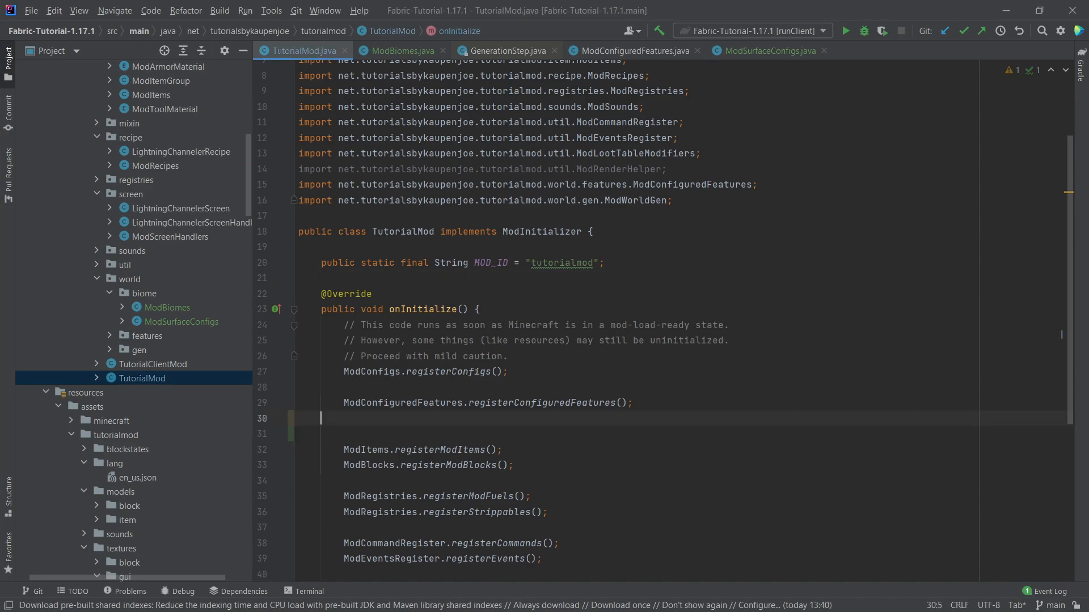
Call ModBiomes.initBiomes() and ModBiomes.registerBiomes() in TutorialMod's onInitialize.
text(ModB)
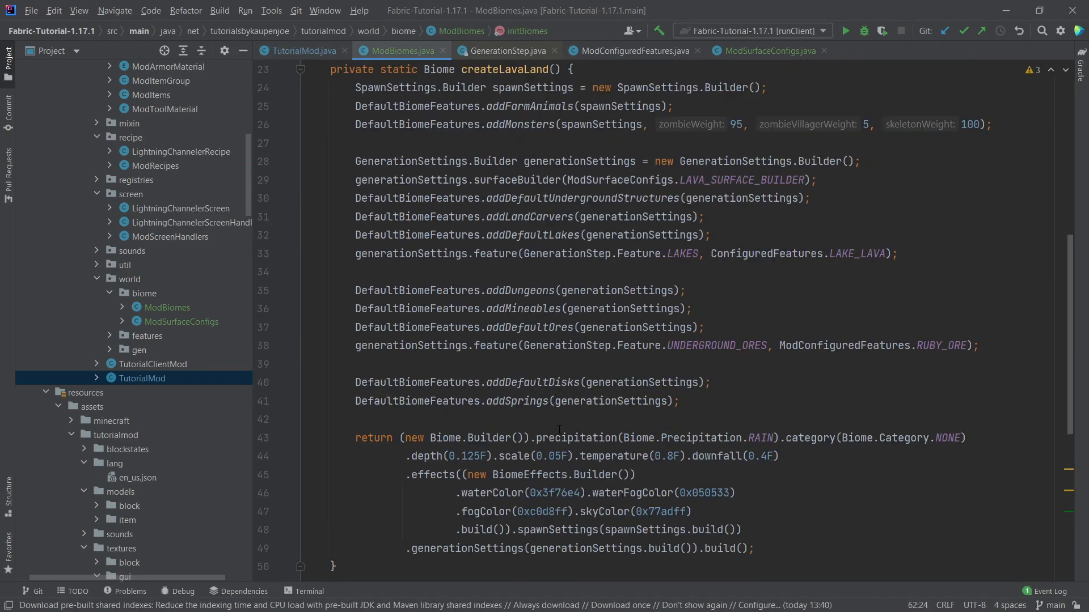
click(300, 50)
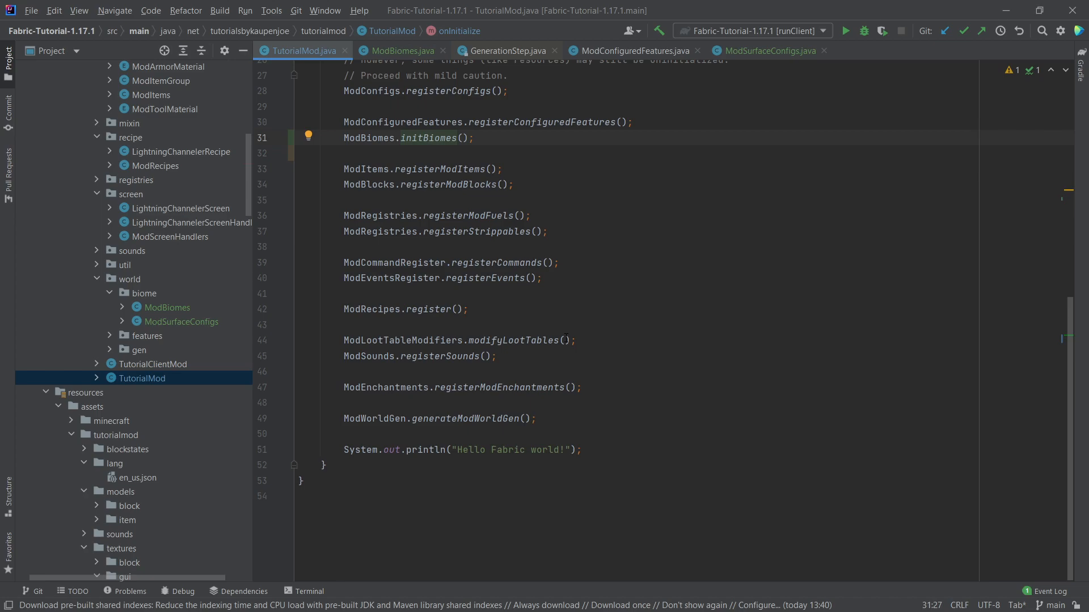
click(580, 387)
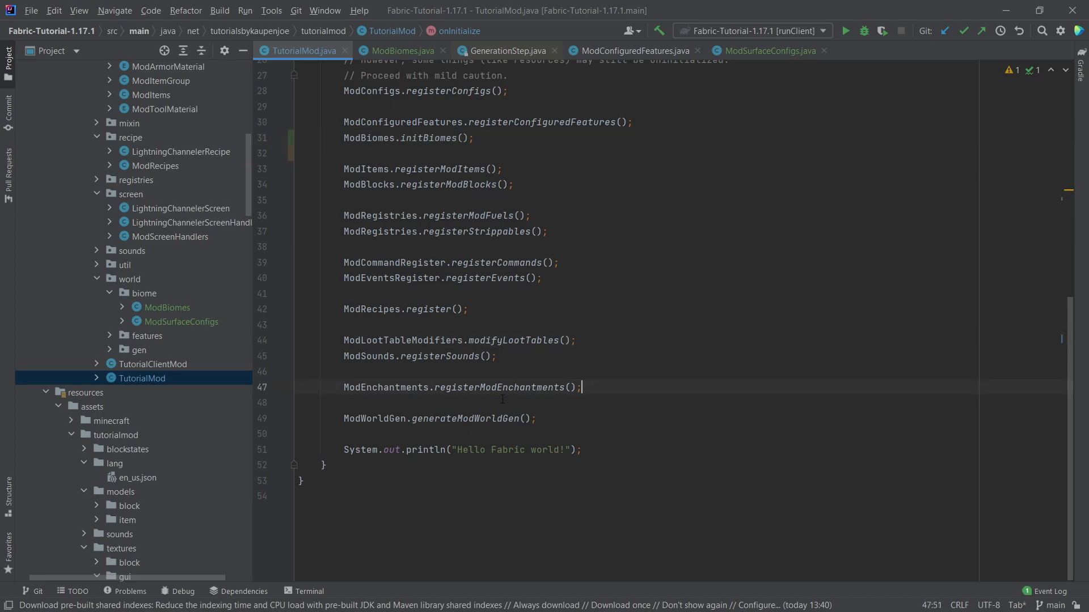
text(B)
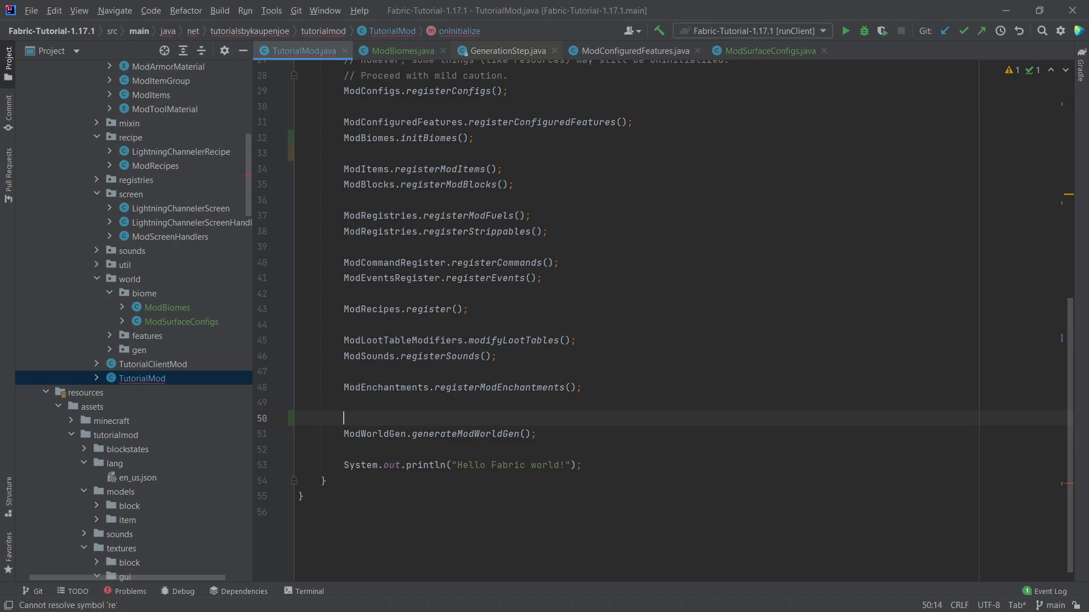
text(ModBiomes.registerBiomes();)
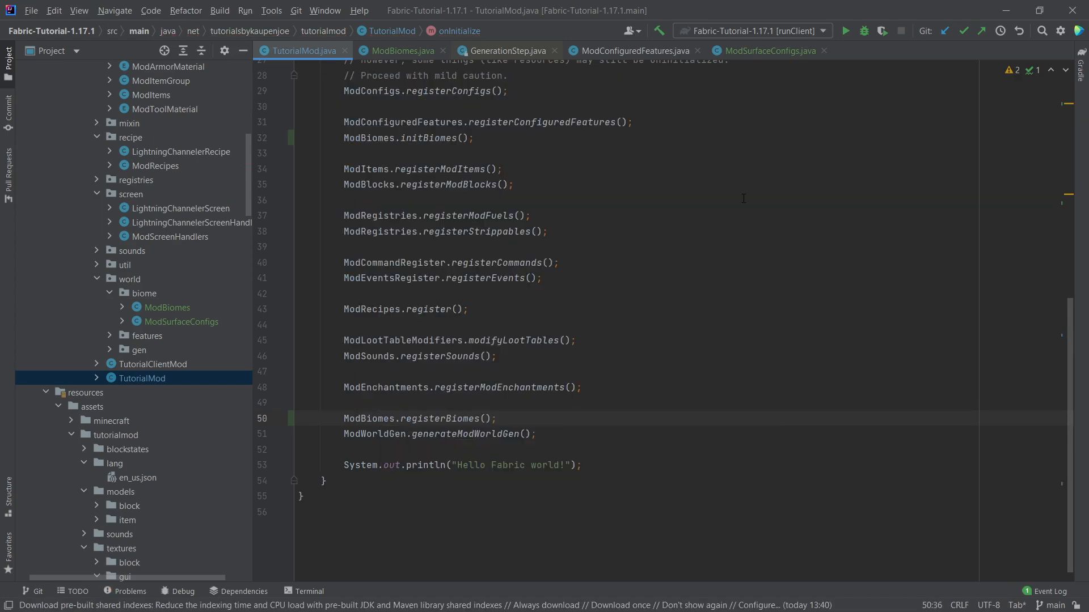
click(182, 321)
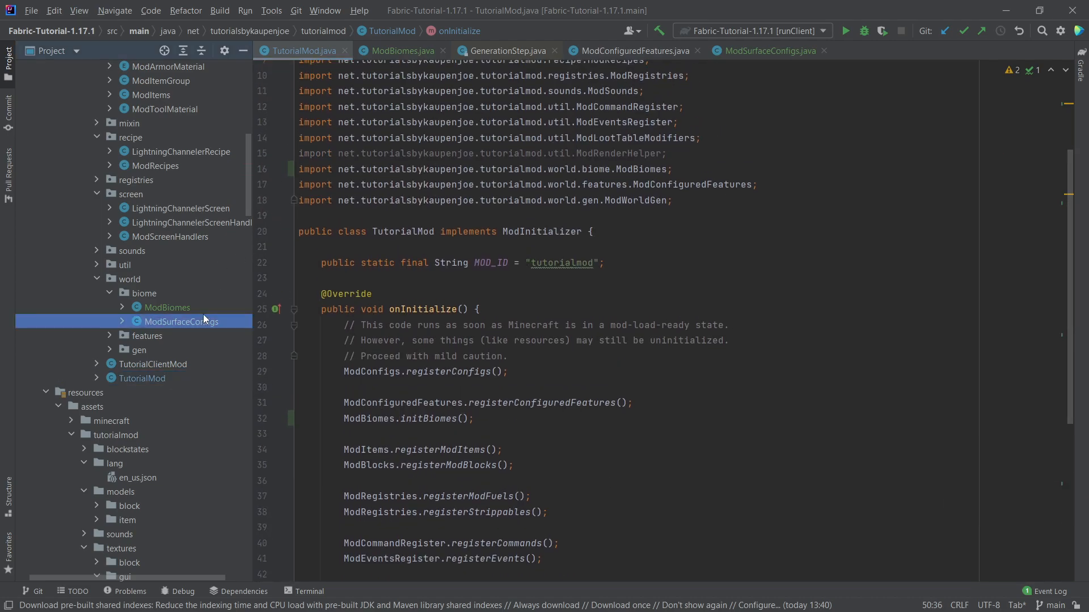
click(167, 307)
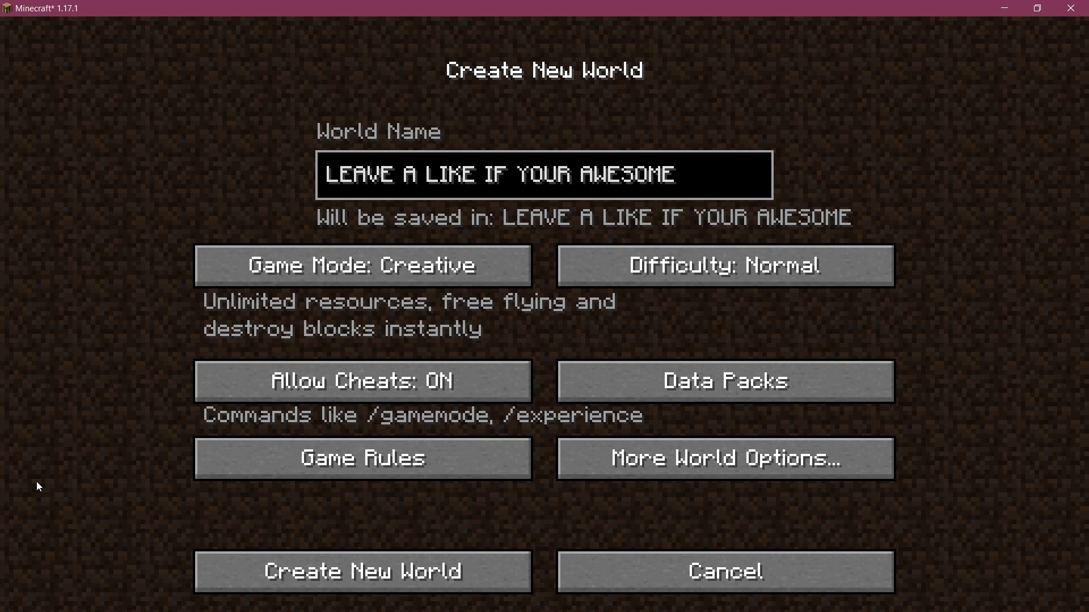
mouse_move(245, 520)
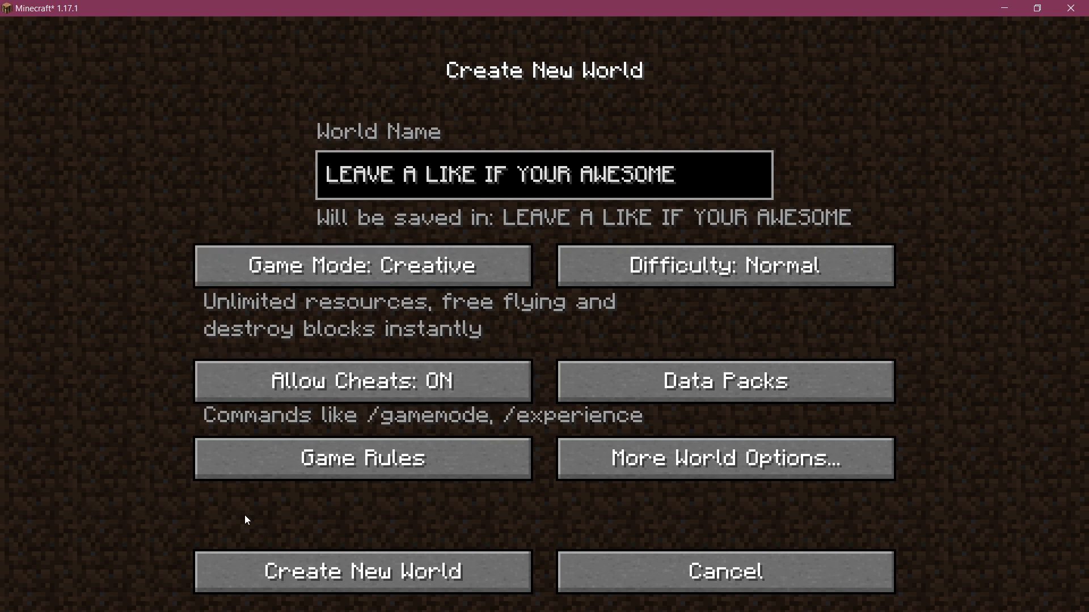
Create the new creative world with cheats allowed.
click(362, 571)
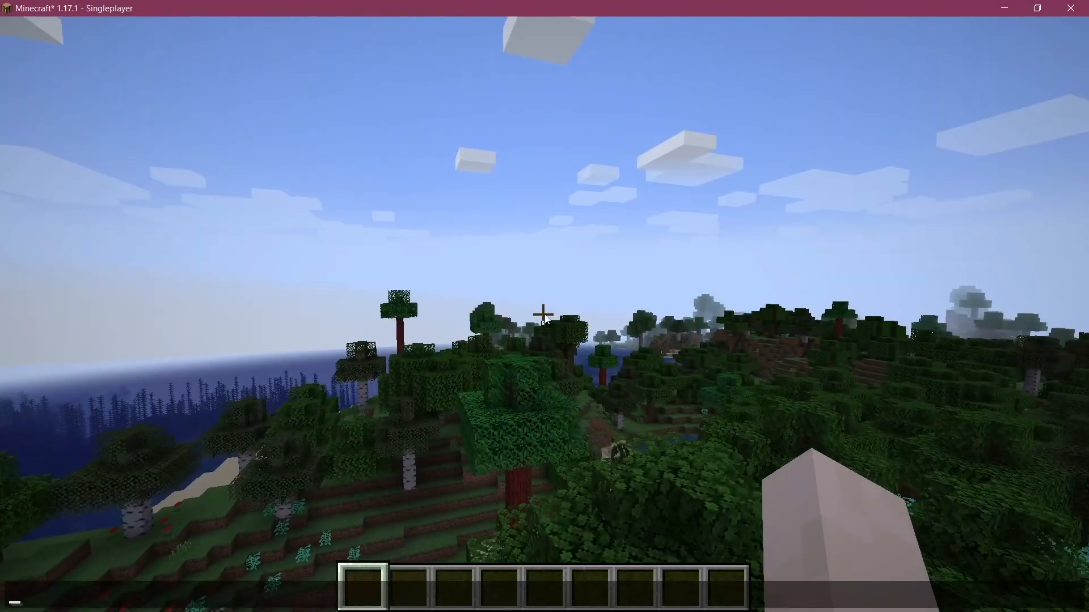
Locate the lava_land biome and teleport to -48 ~ -2256.
text(/locatebiome minecraft:badlands)
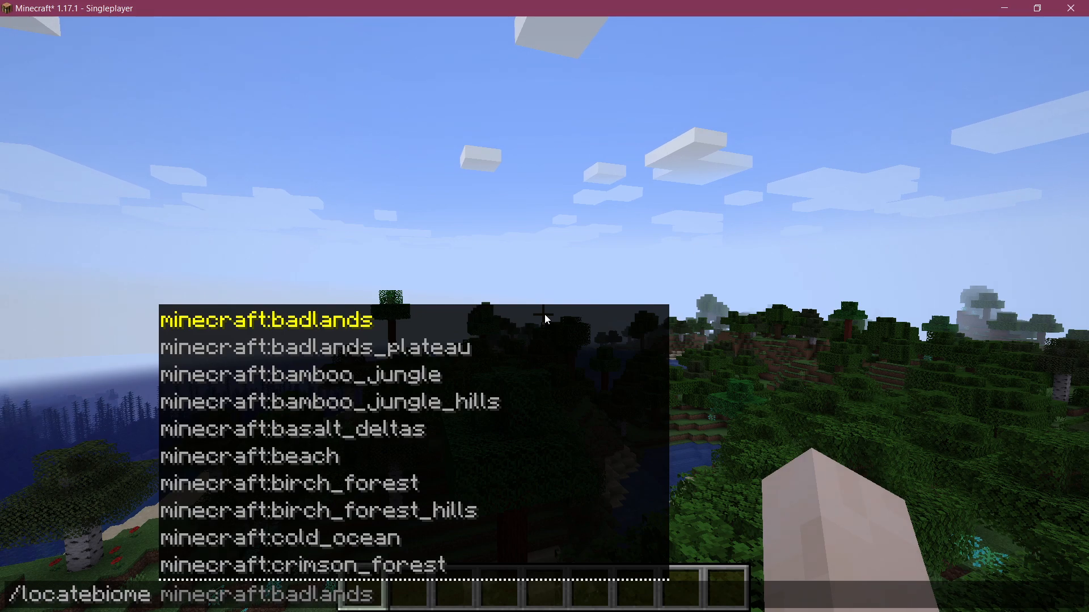
key(Return)
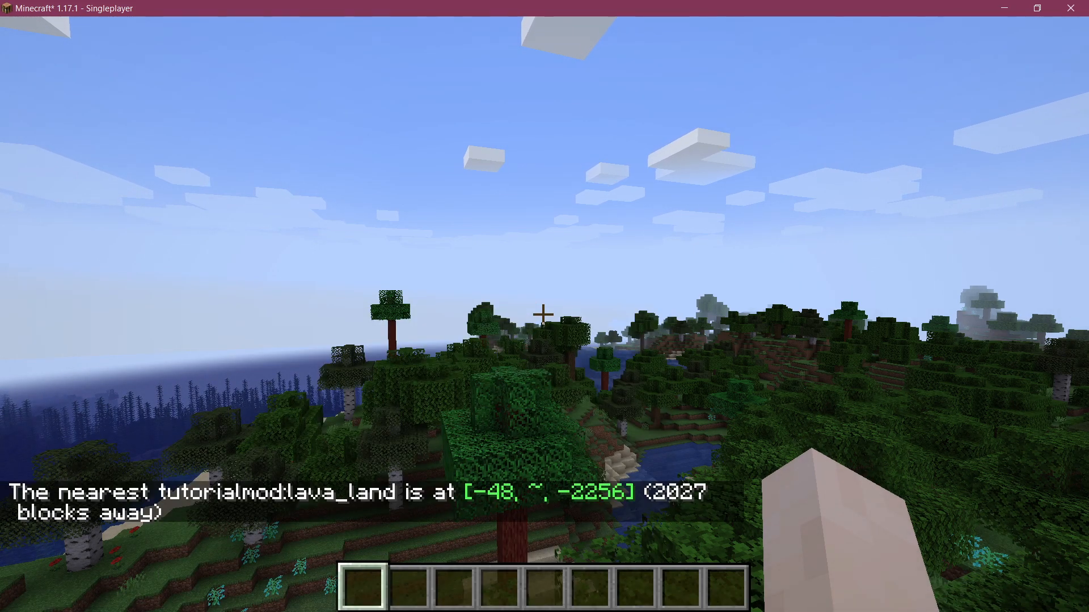
text(/tp @s -48 ~ -2256)
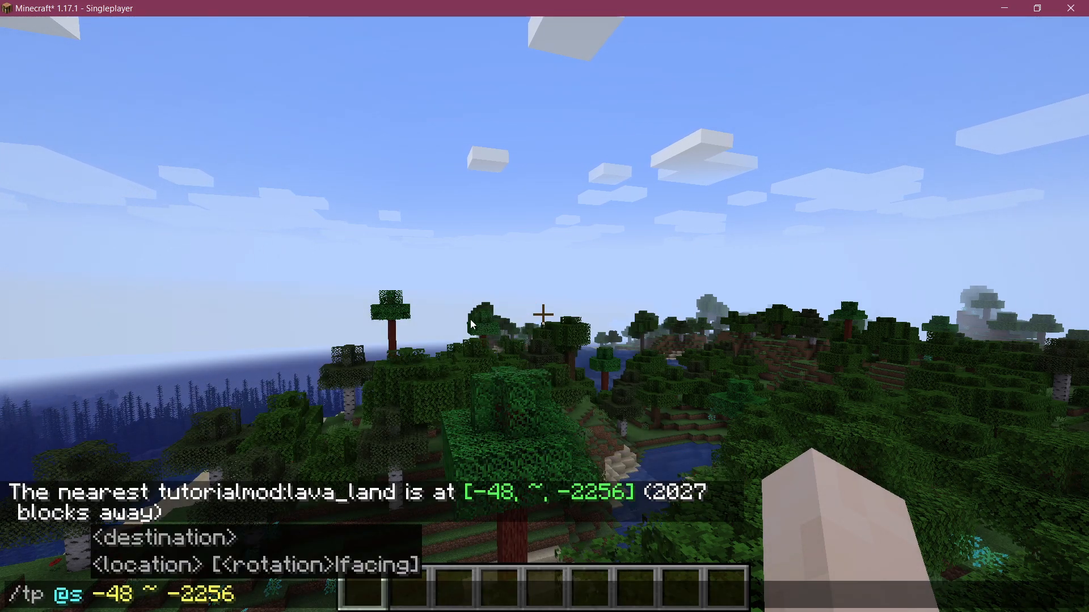
key(Return)
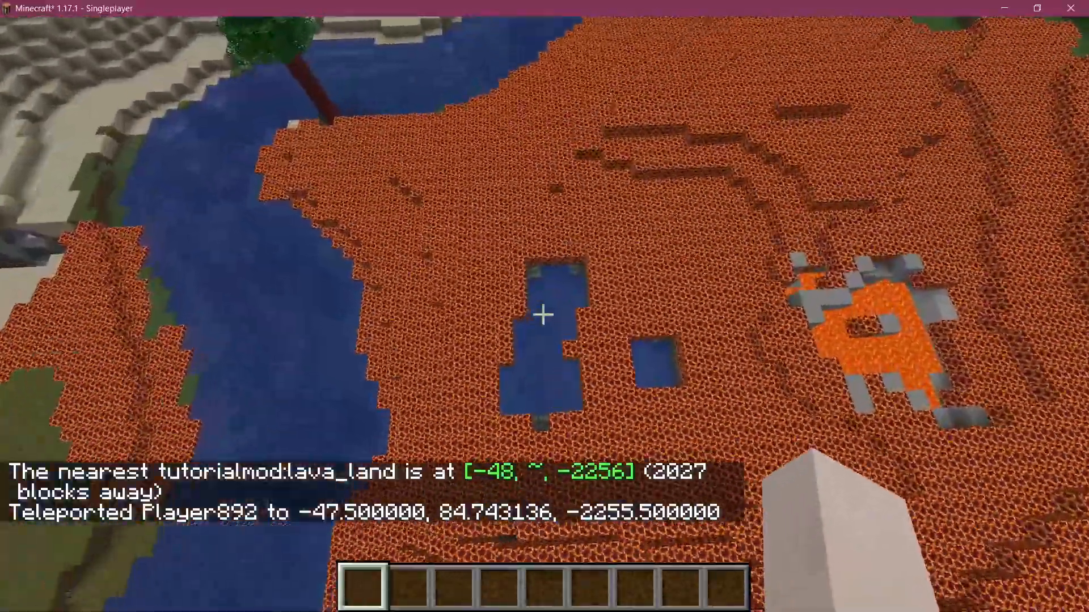
mouse_move(544, 314)
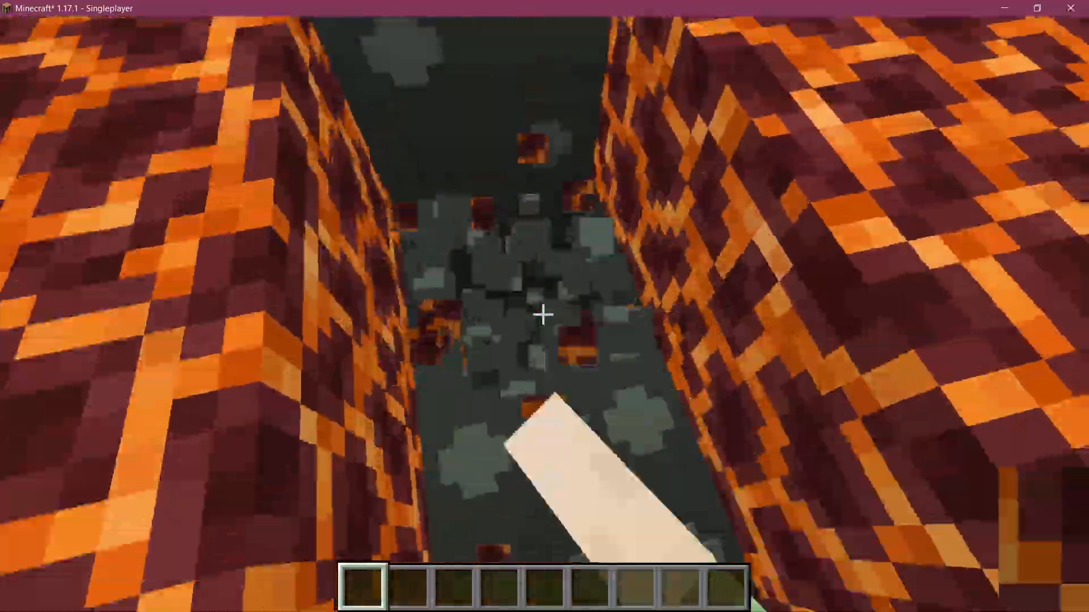
mouse_move(544, 314)
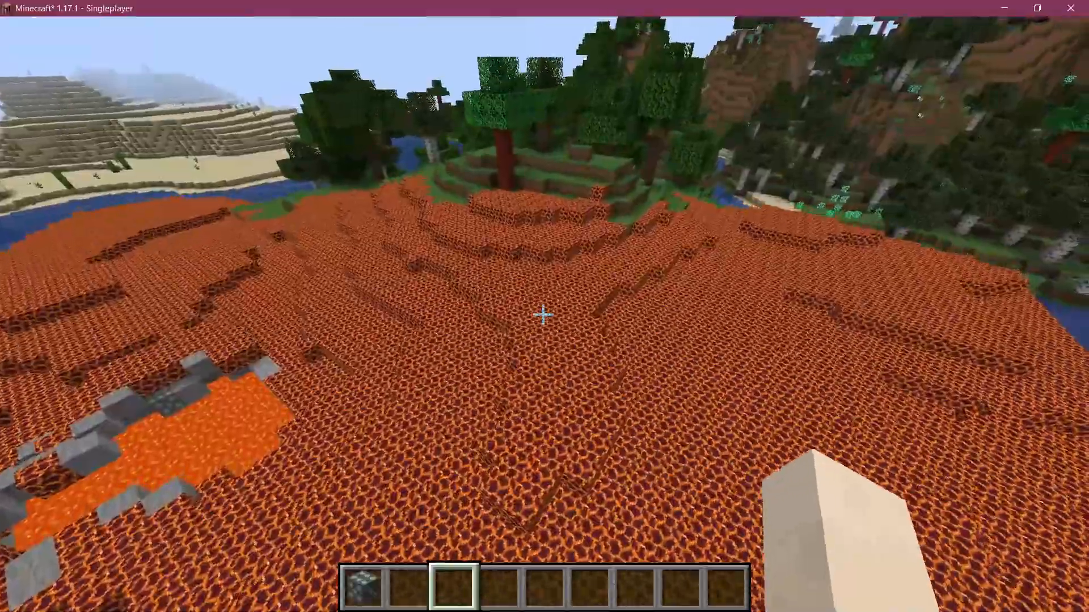
mouse_move(544, 313)
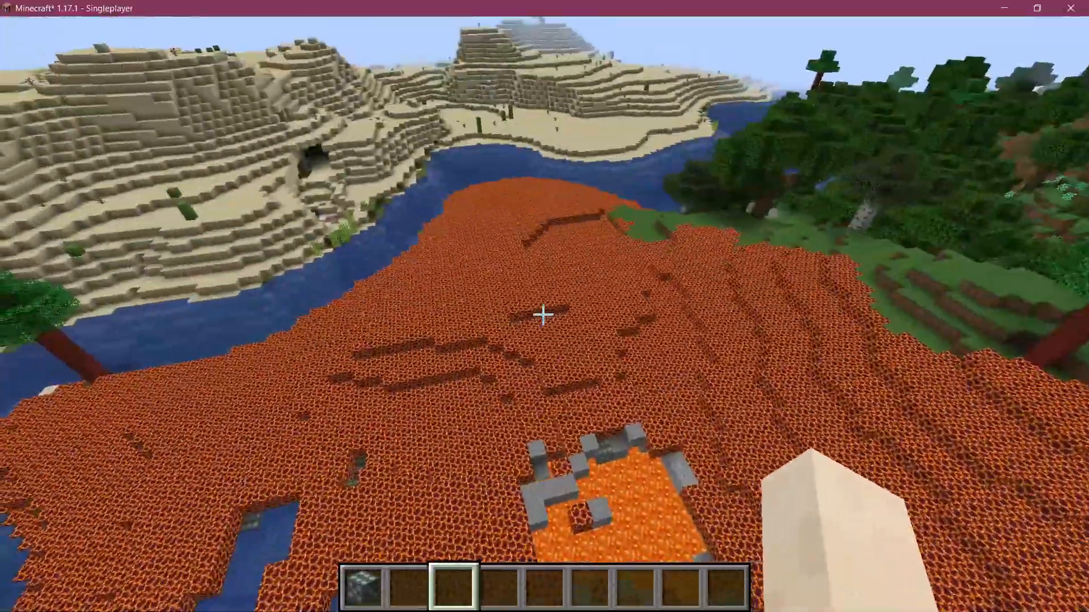
mouse_move(544, 313)
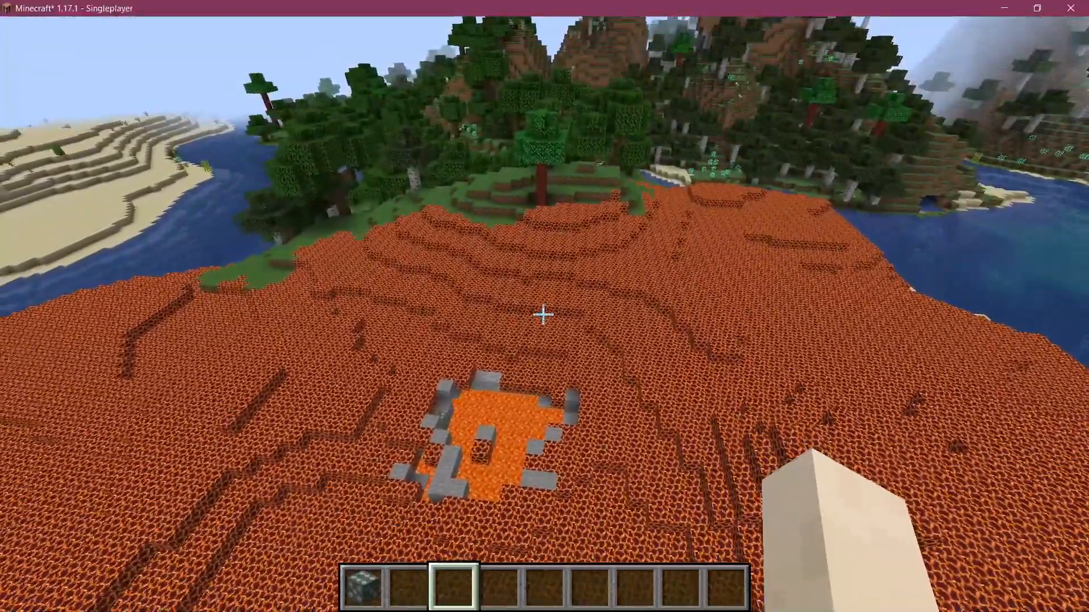
Pause the game and switch back to the code editor.
key(alt+tab)
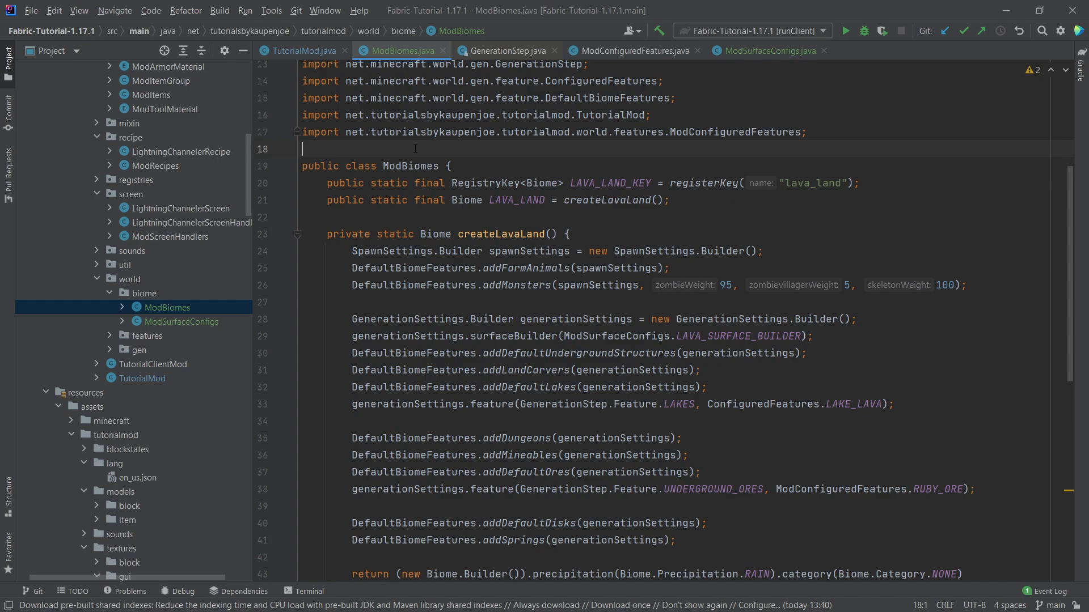
scroll(down, 3)
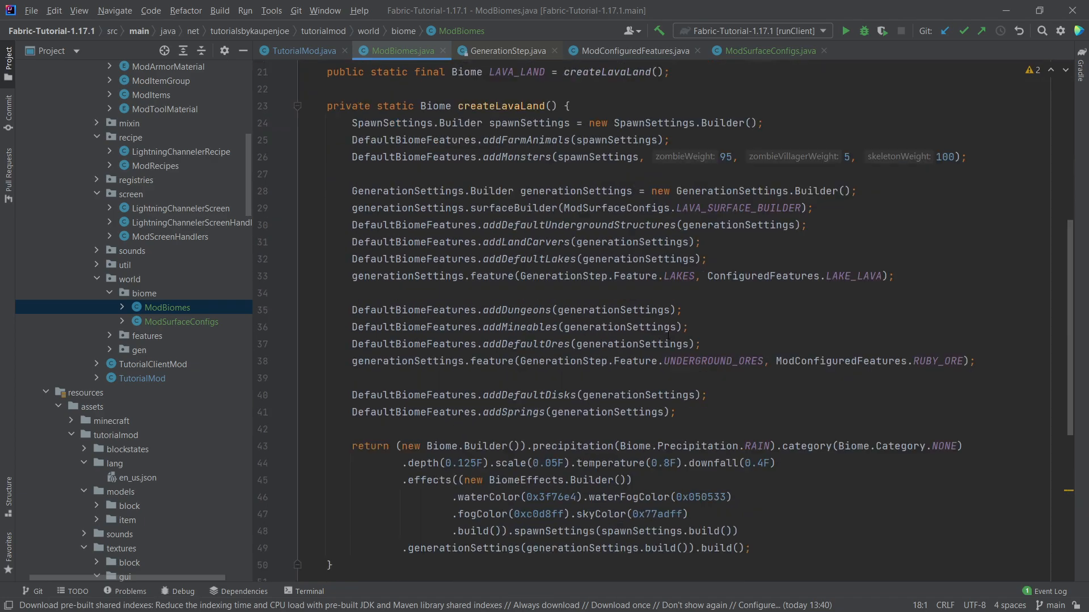
scroll(up, 3)
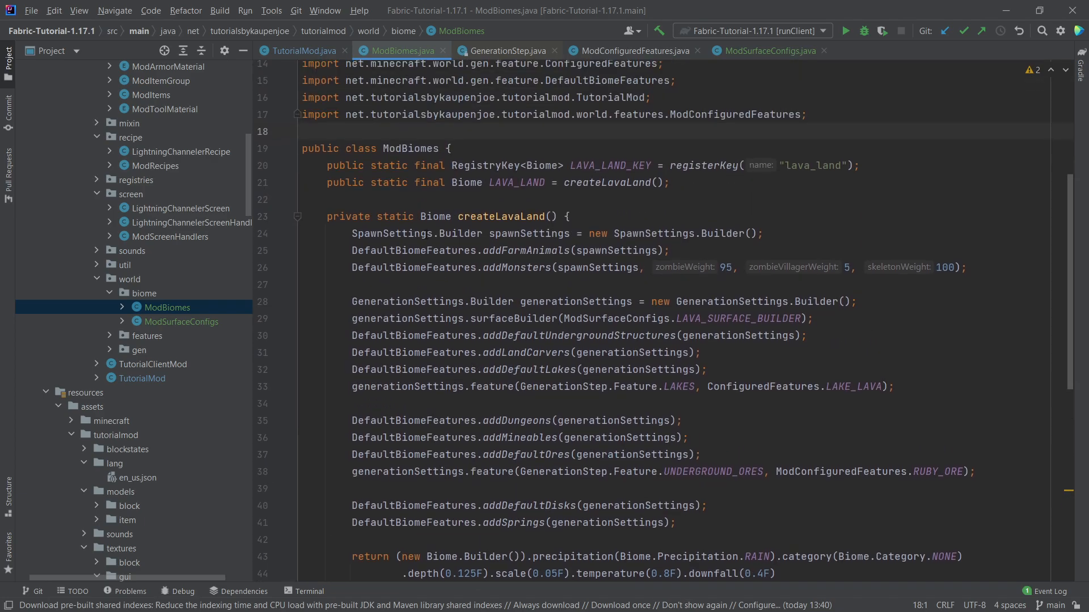
click(301, 133)
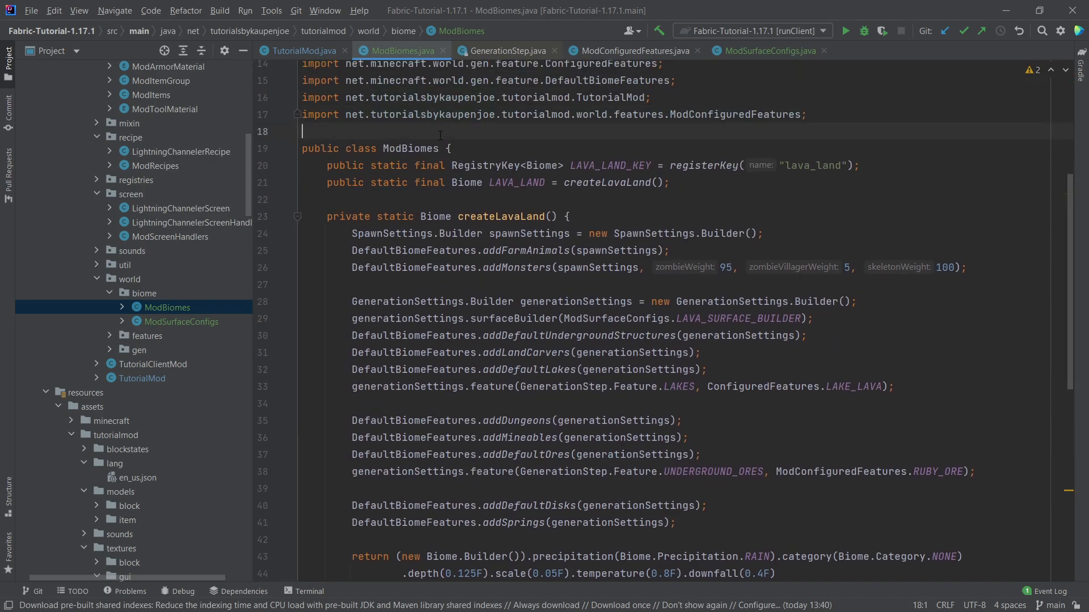